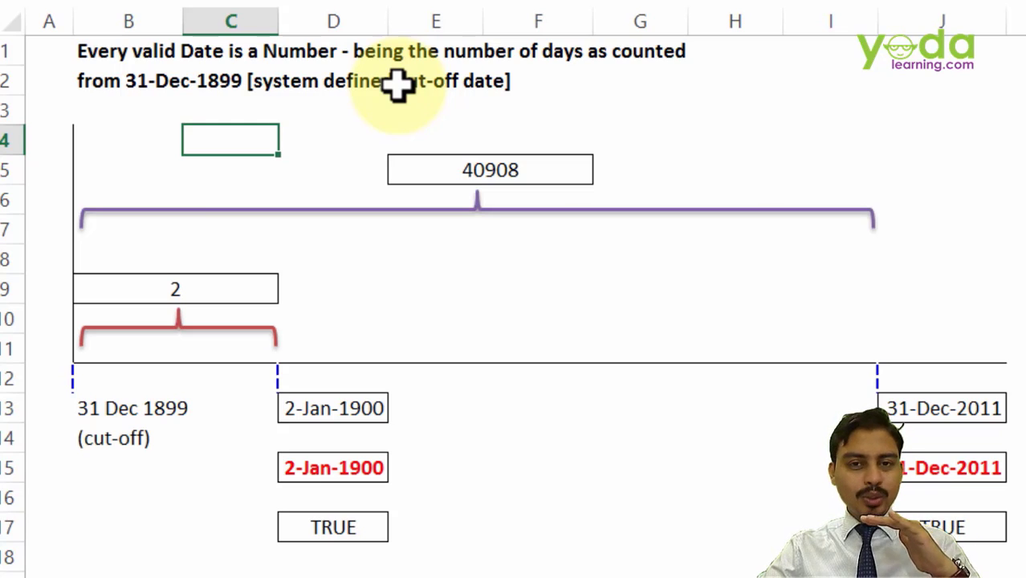
mouse_move(590, 323)
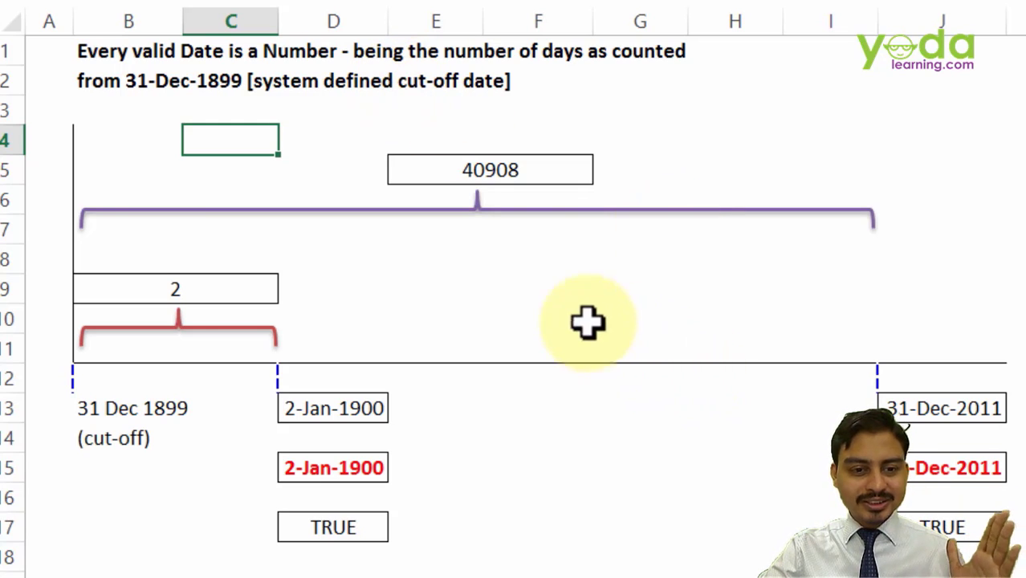
Apply Accounting format to the 2-Jan-1900 date in D13 so it shows 2.00
click(532, 316)
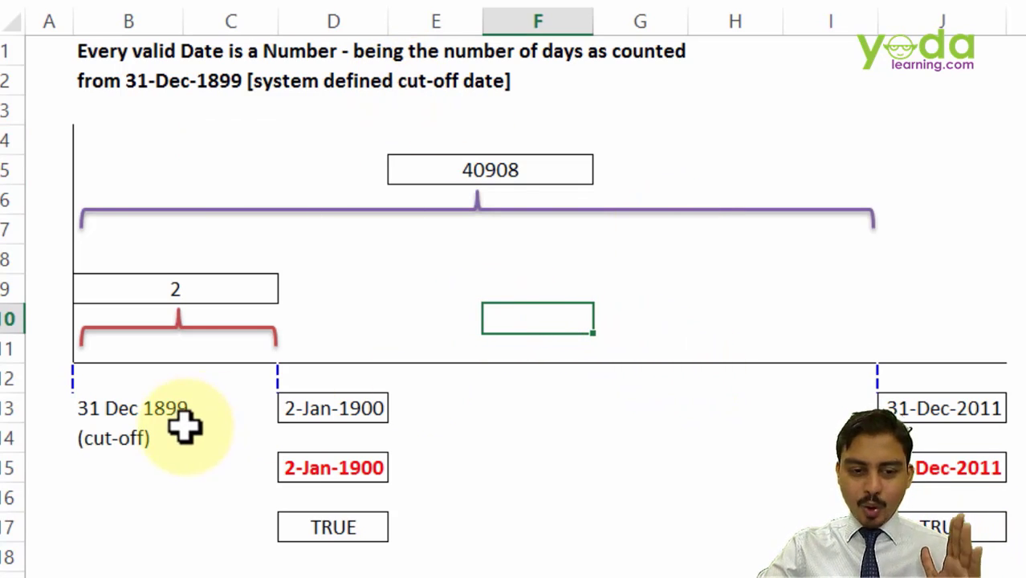
click(108, 411)
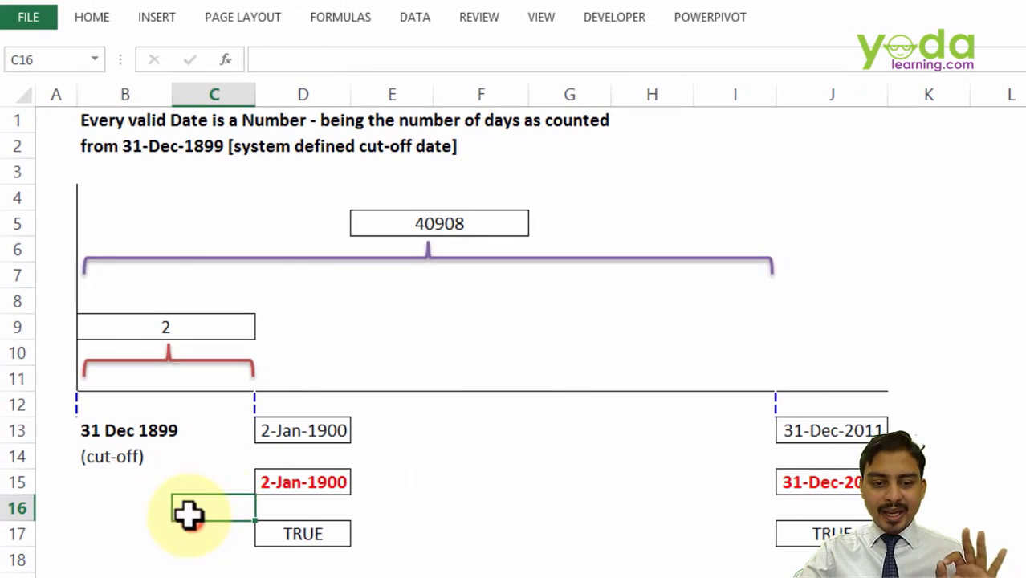
click(301, 431)
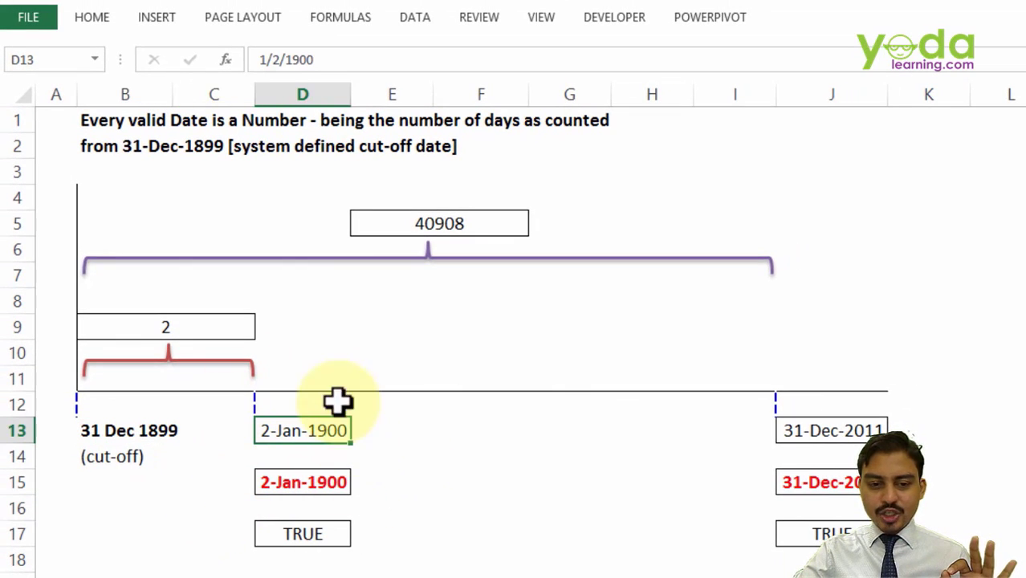
click(90, 18)
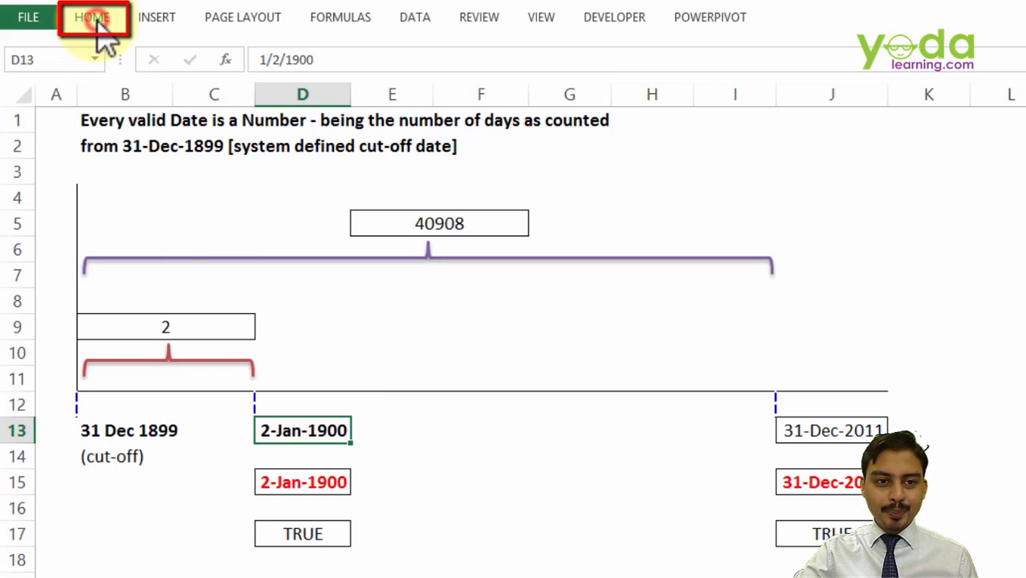
click(86, 17)
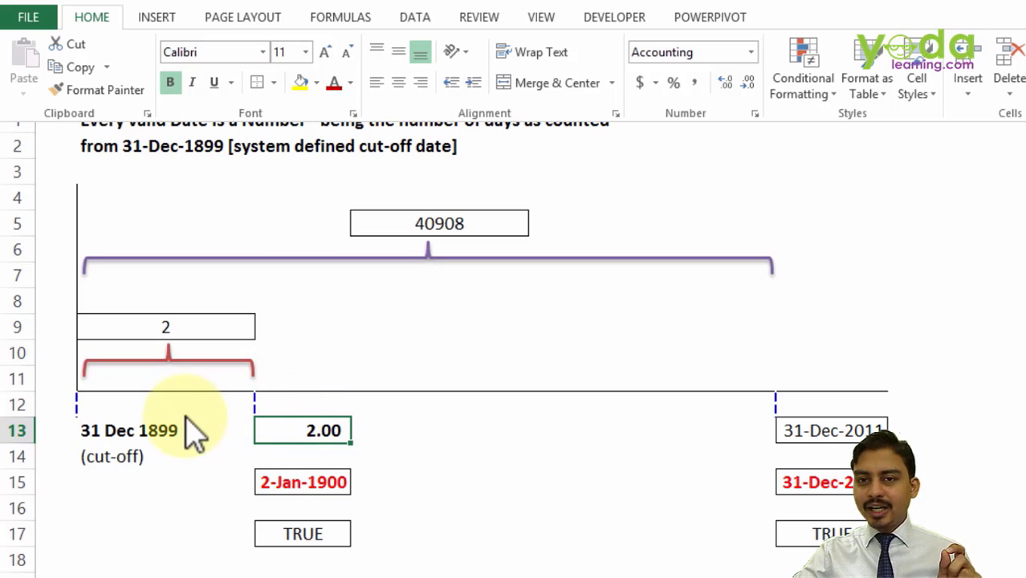
mouse_move(112, 442)
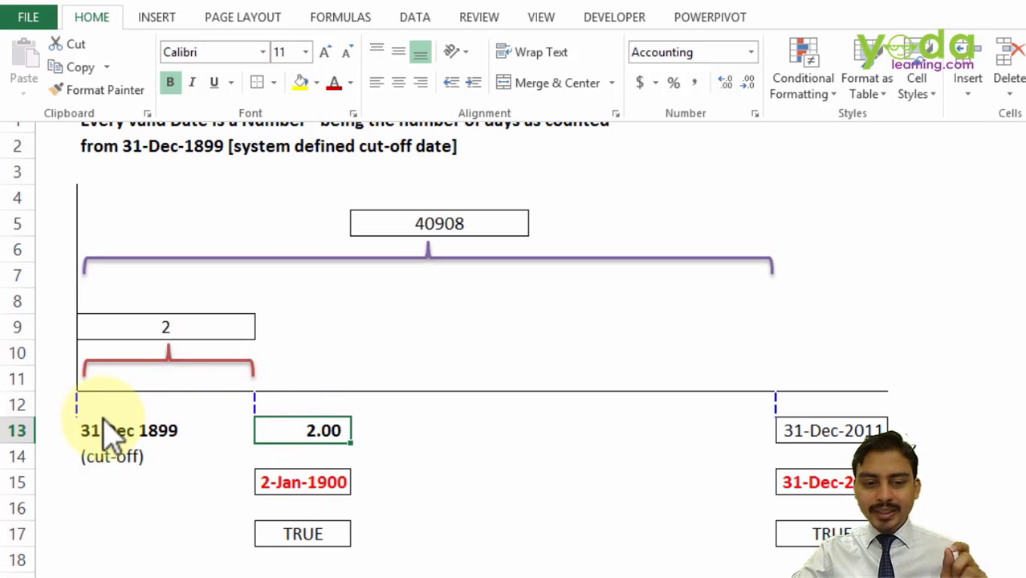
mouse_move(120, 405)
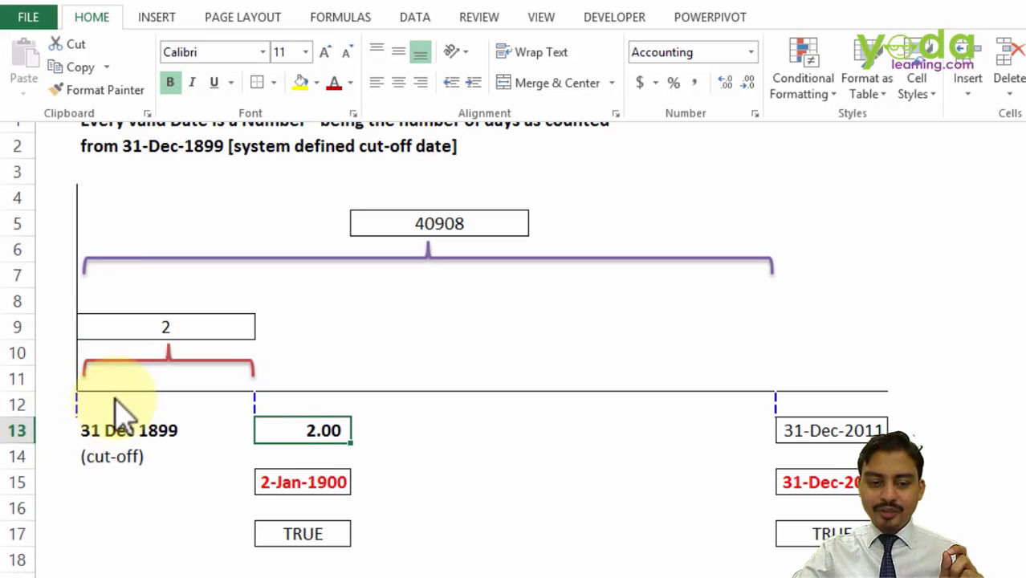
mouse_move(439, 442)
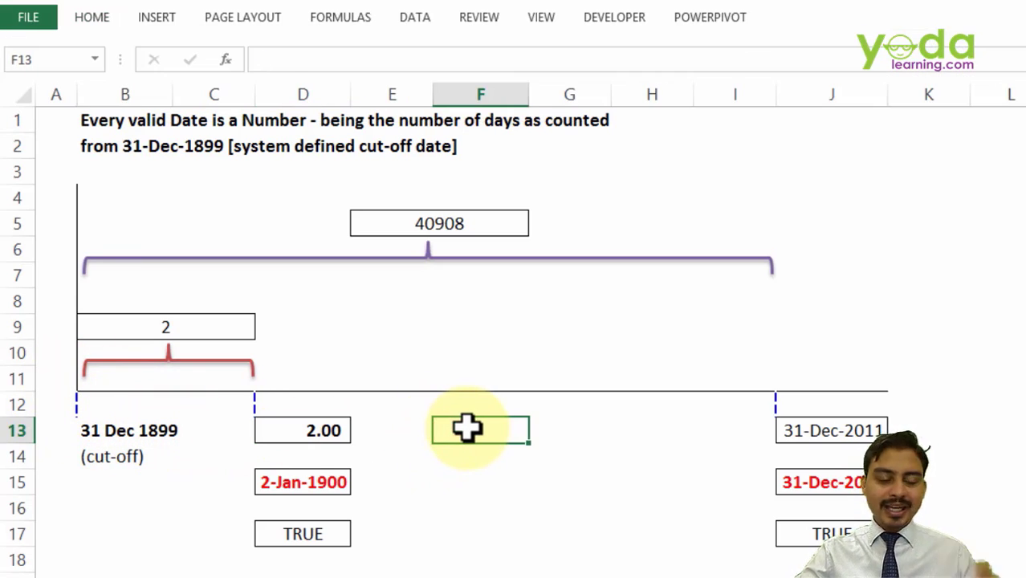
Enter '15 jan1900' in F13 and apply Accounting format to display 15.00
text(15)
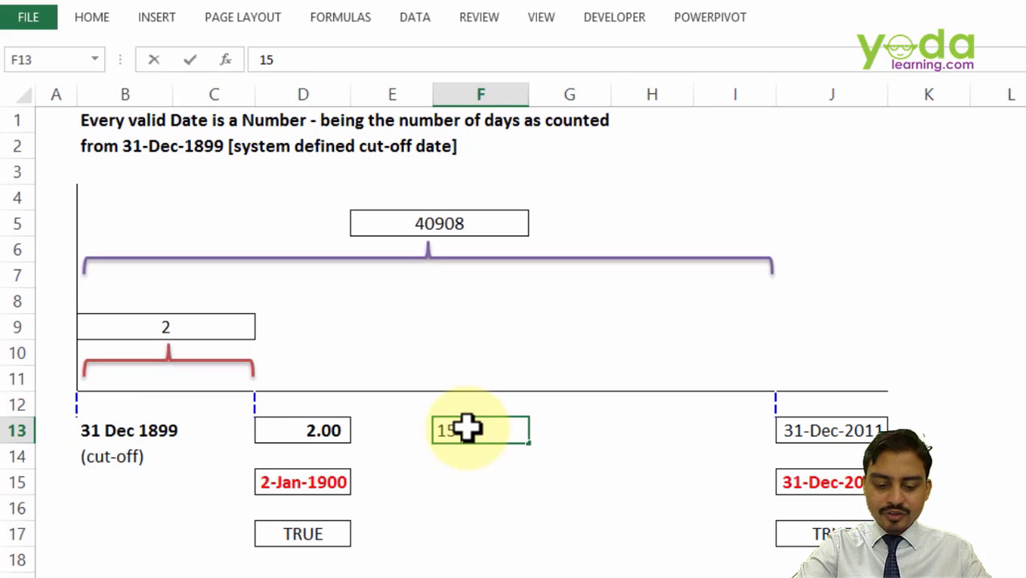
text(jan1900)
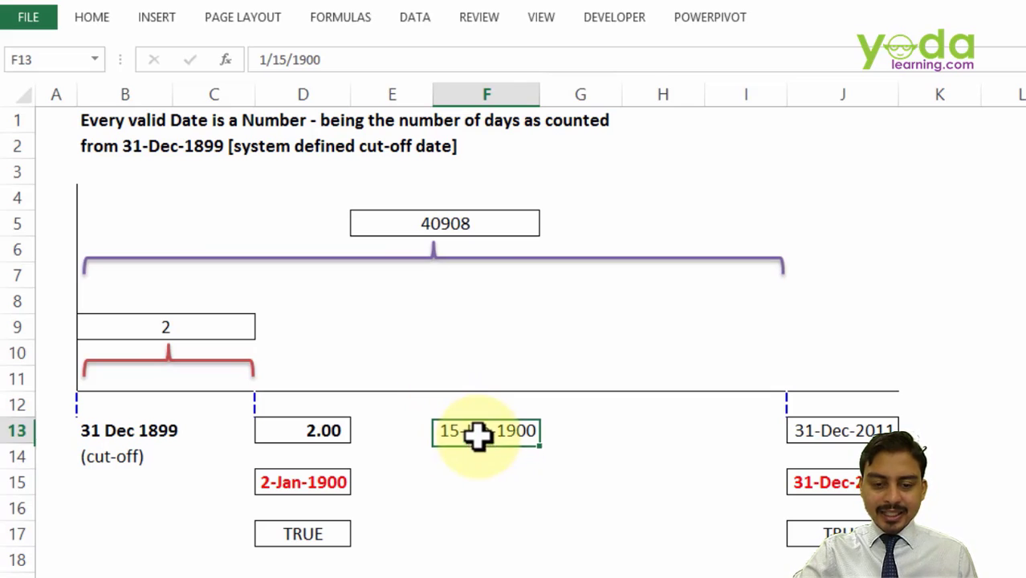
click(91, 17)
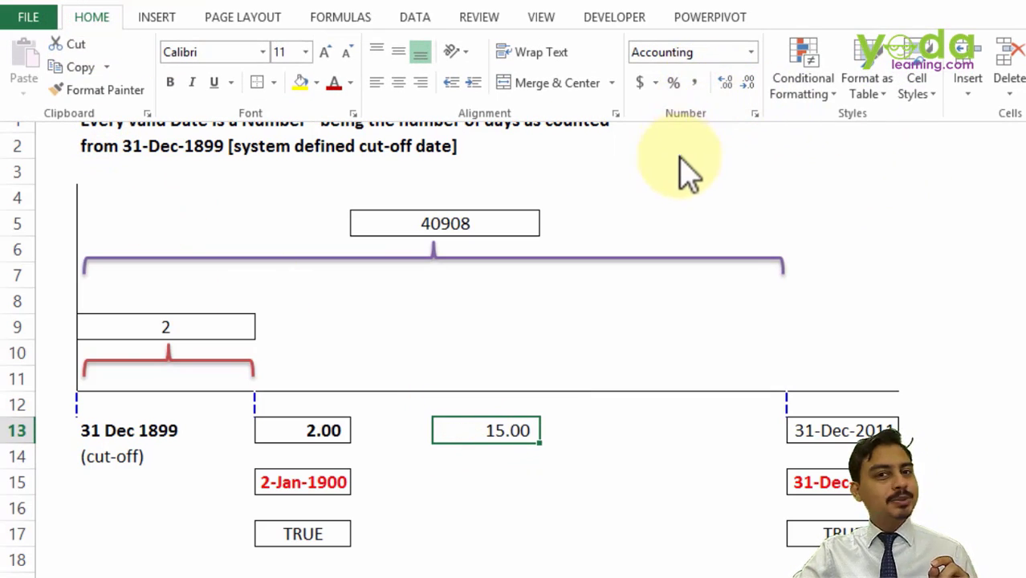
mouse_move(715, 402)
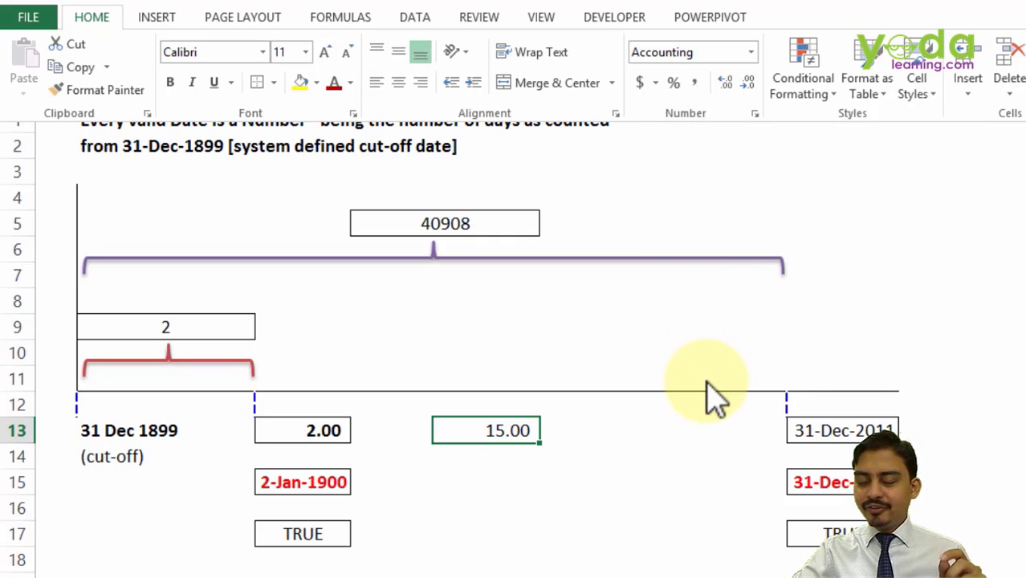
mouse_move(658, 354)
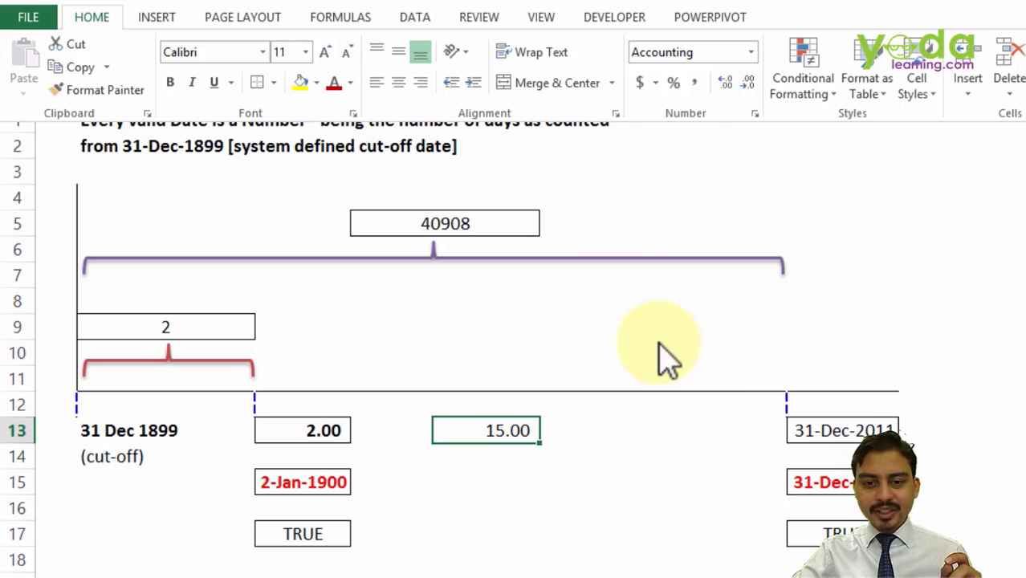
click(650, 325)
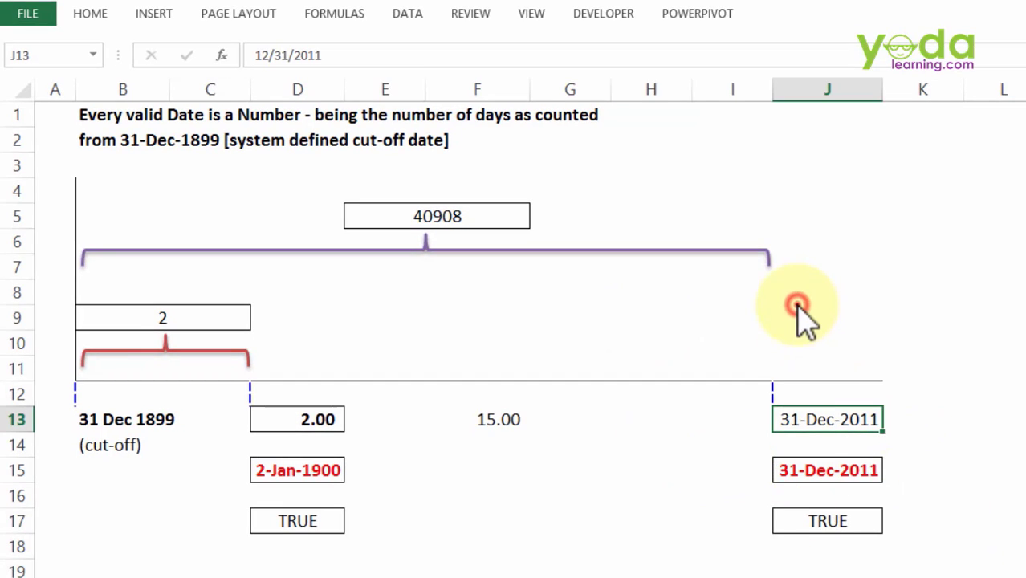
Apply Accounting format to the 31-Dec-2011 date in J13, showing 40,908.00
click(797, 306)
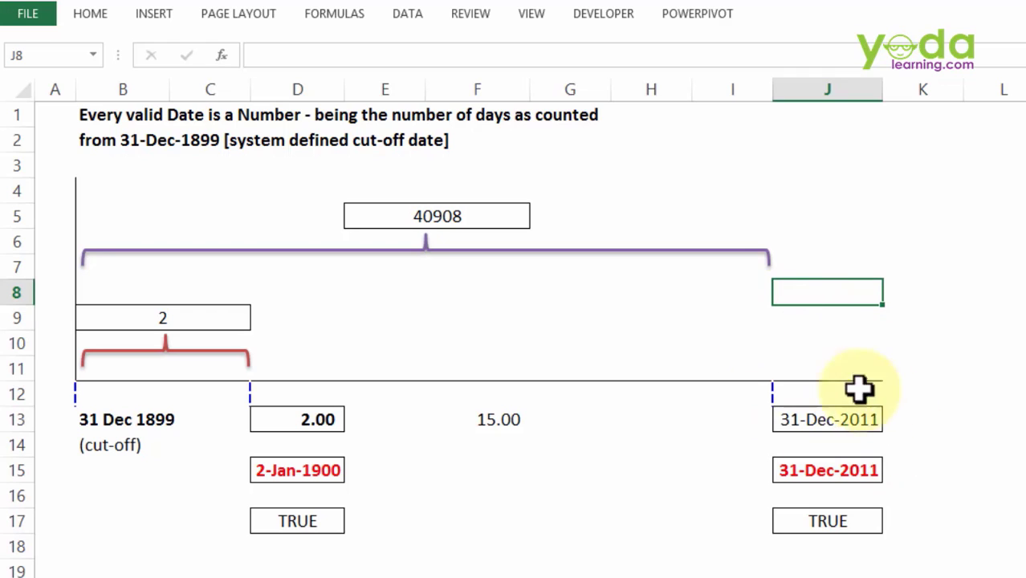
click(827, 420)
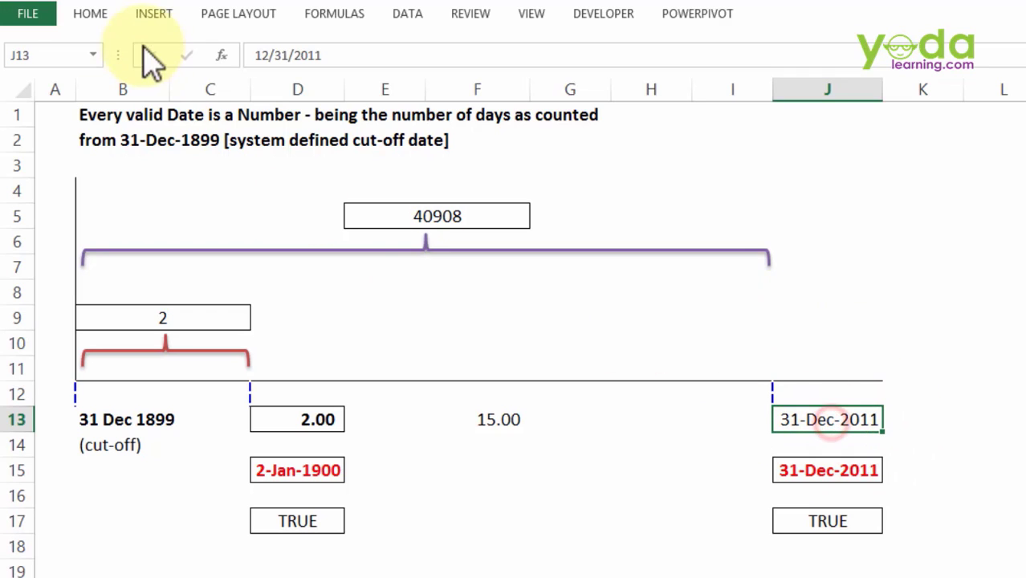
click(88, 14)
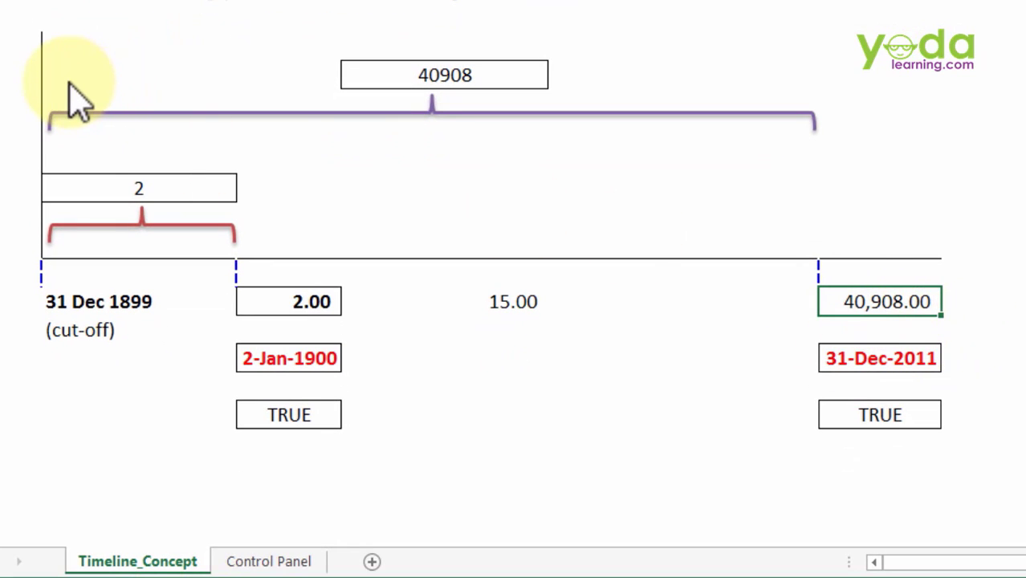
mouse_move(575, 105)
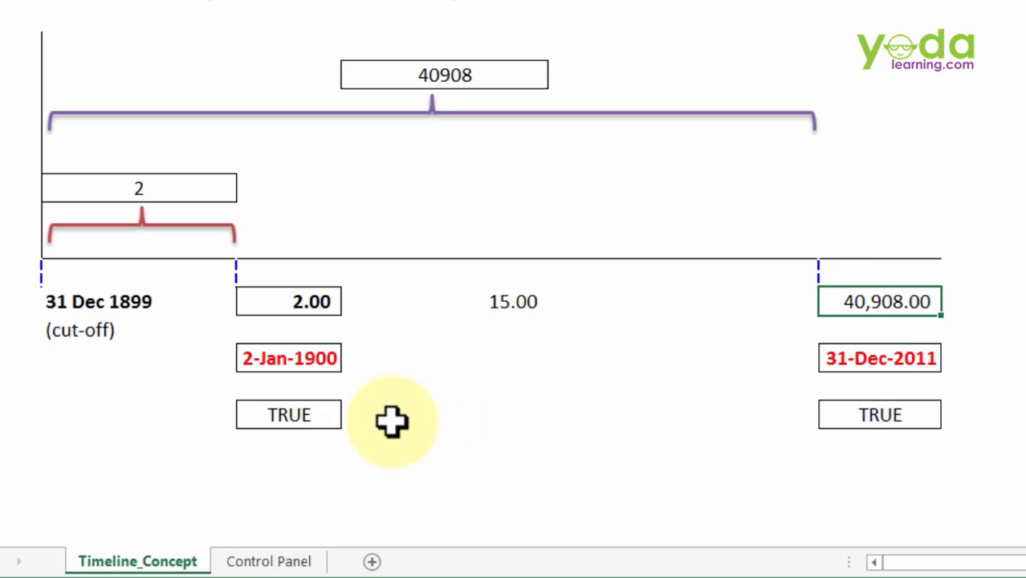
mouse_move(344, 414)
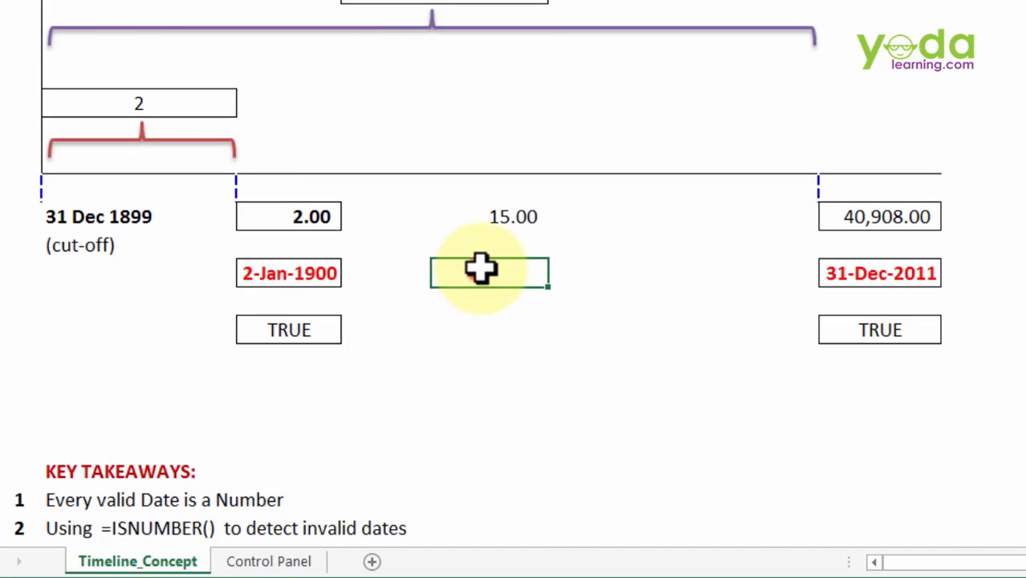
Enter =ISNUMBER(D15) in F15, returning TRUE
text(=isn)
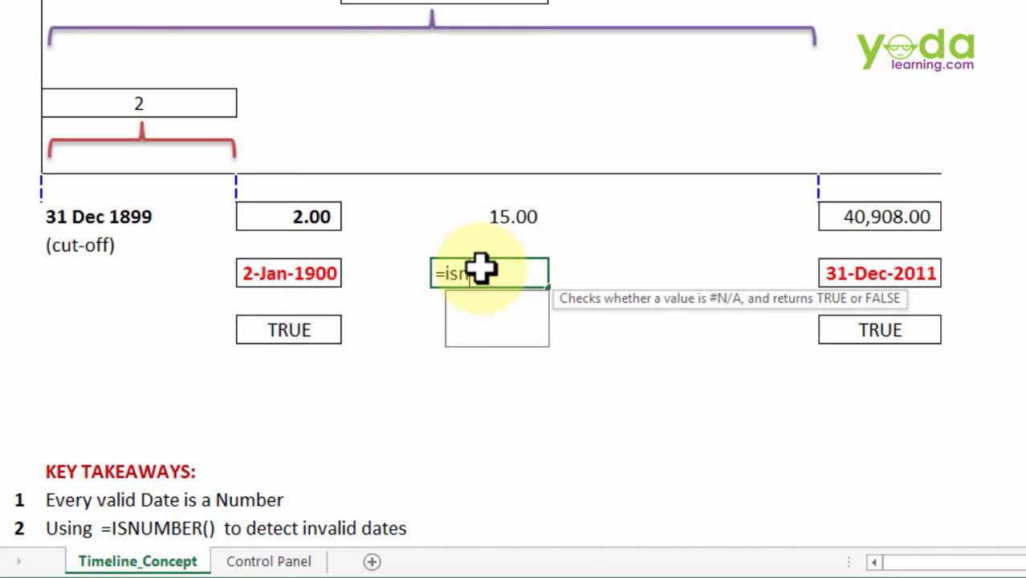
text(ISNUMBER()
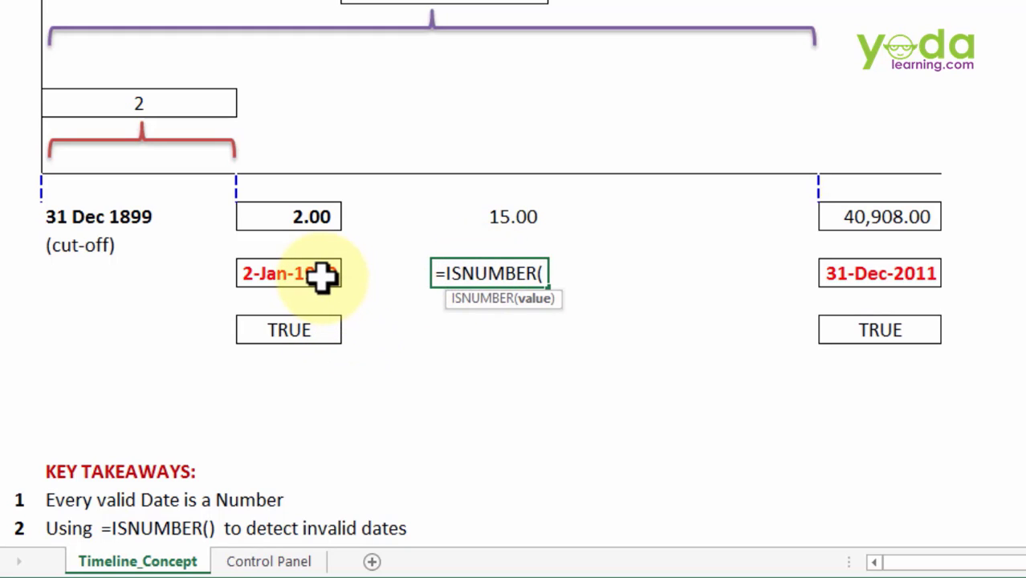
click(288, 273)
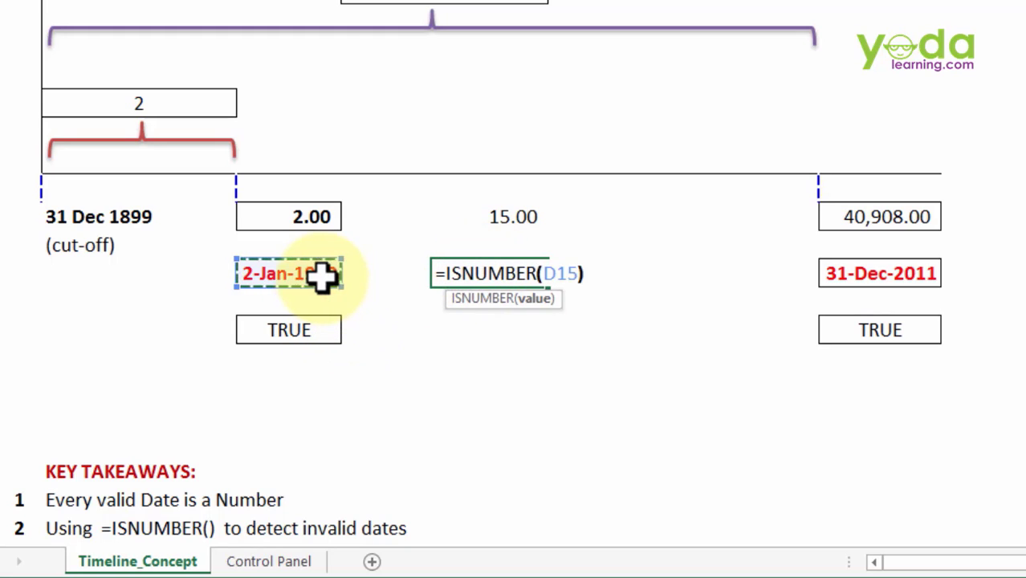
key(Enter)
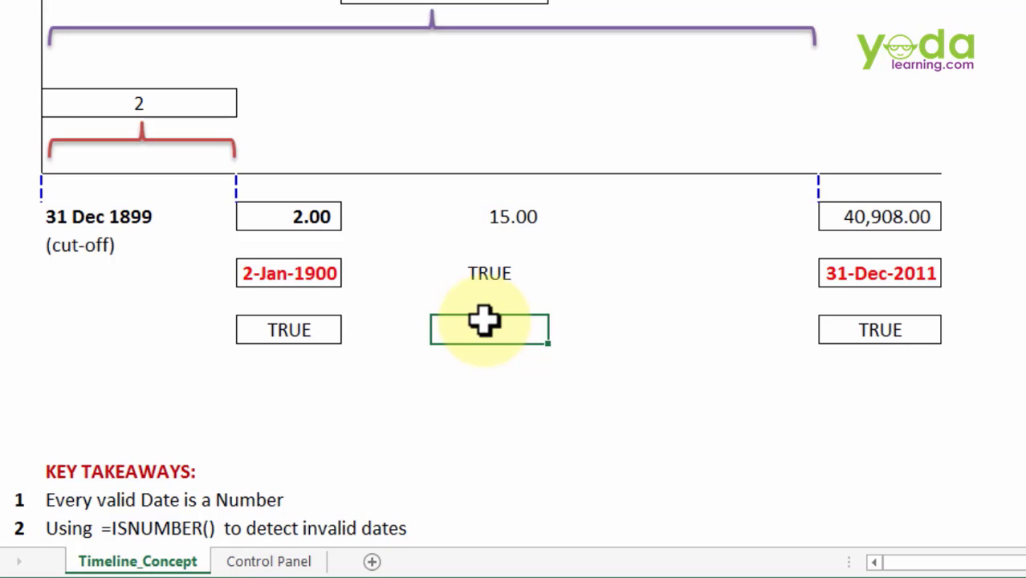
Enter the date 22/08/2009 in F17
text(22/0)
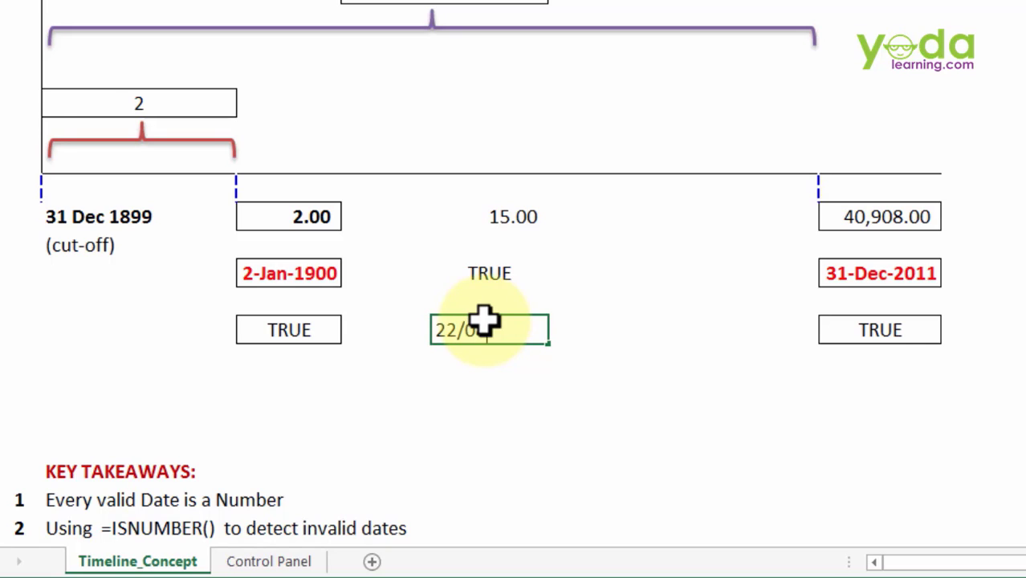
text(22/08/2009)
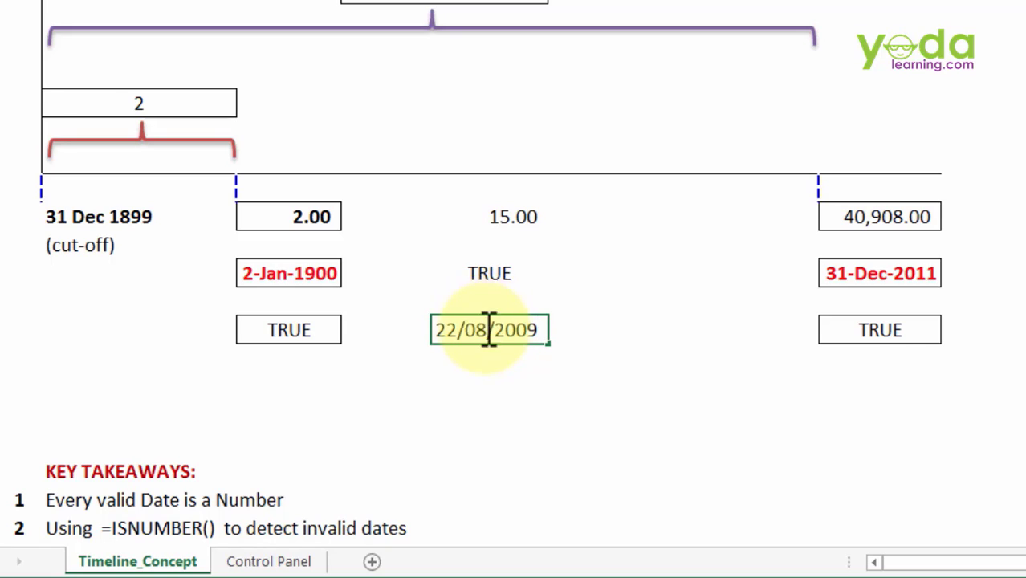
click(509, 390)
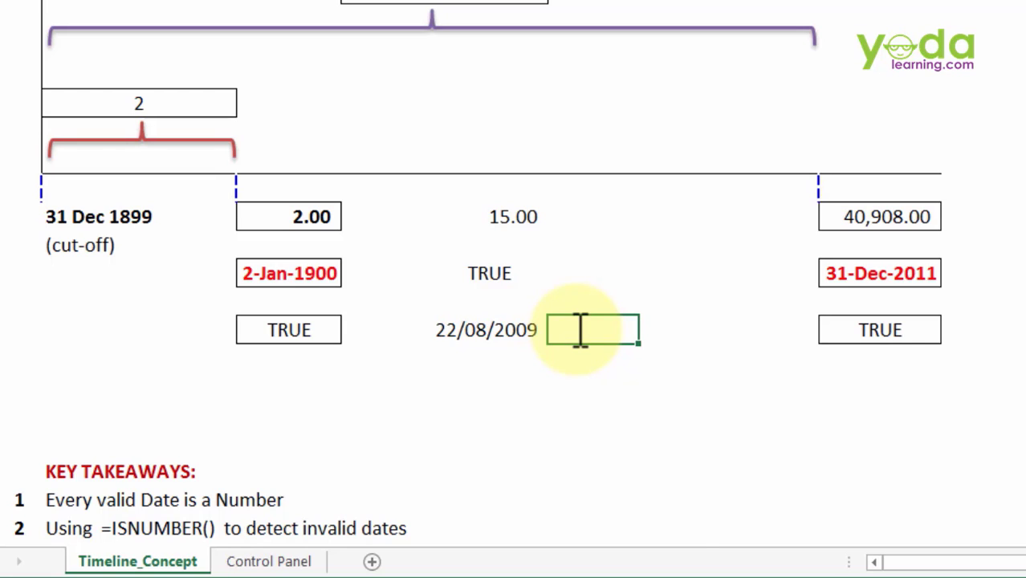
Add =ISNUMBER(F17) in G17 to check the date
text(=isnumber)
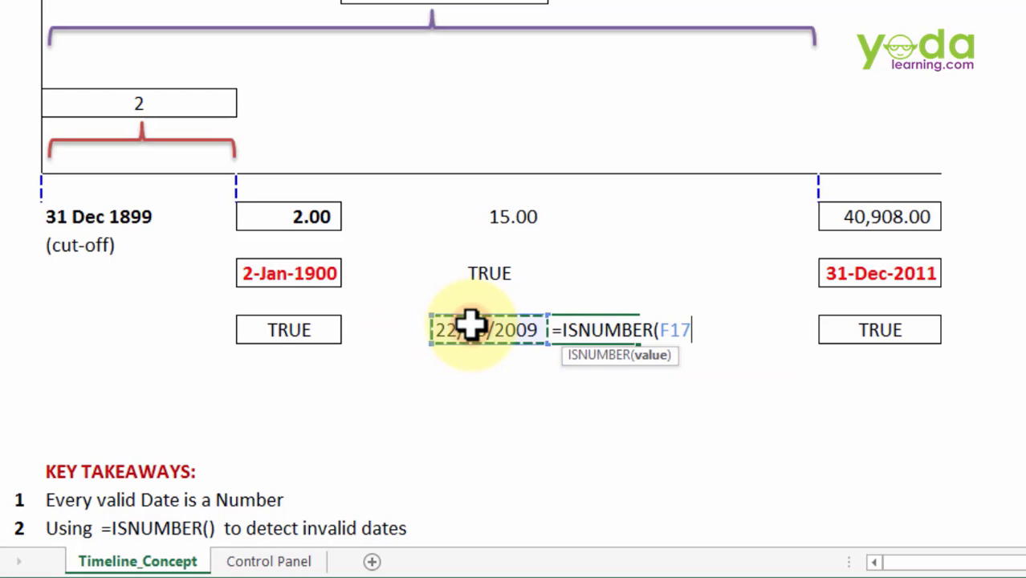
text())
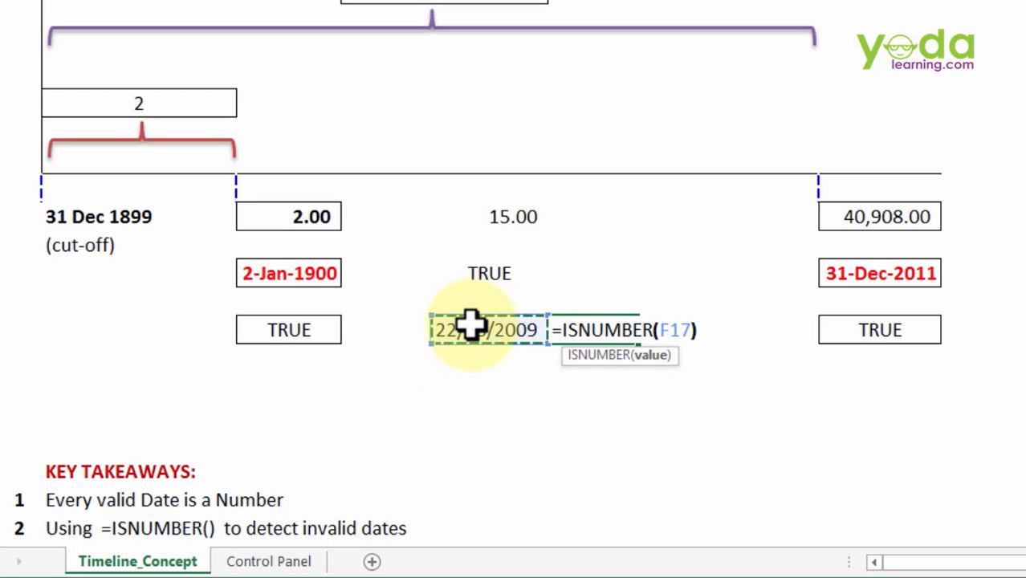
key(Enter)
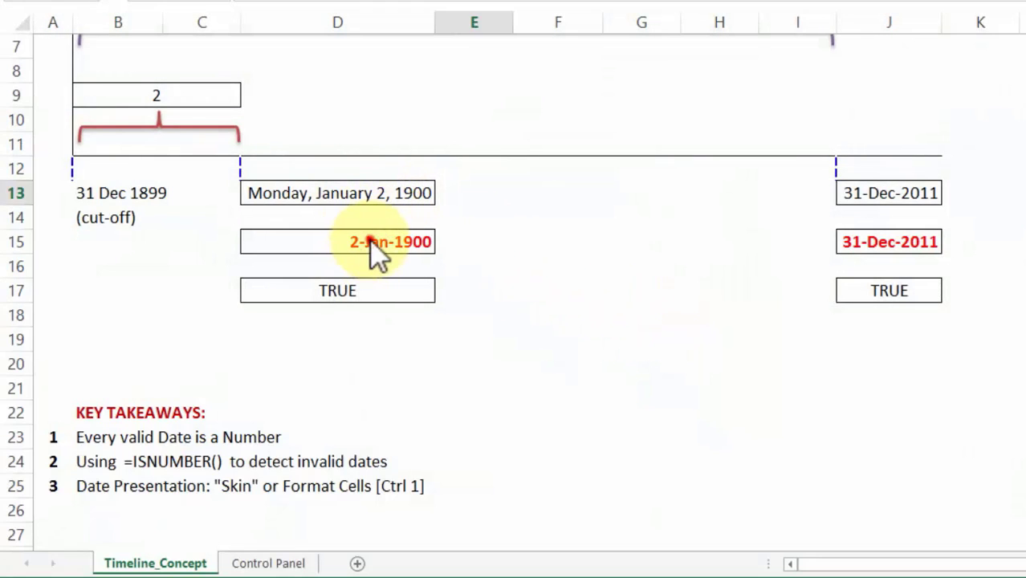
Select the red 2-Jan-1900 date in D15 and open its context menu
click(337, 242)
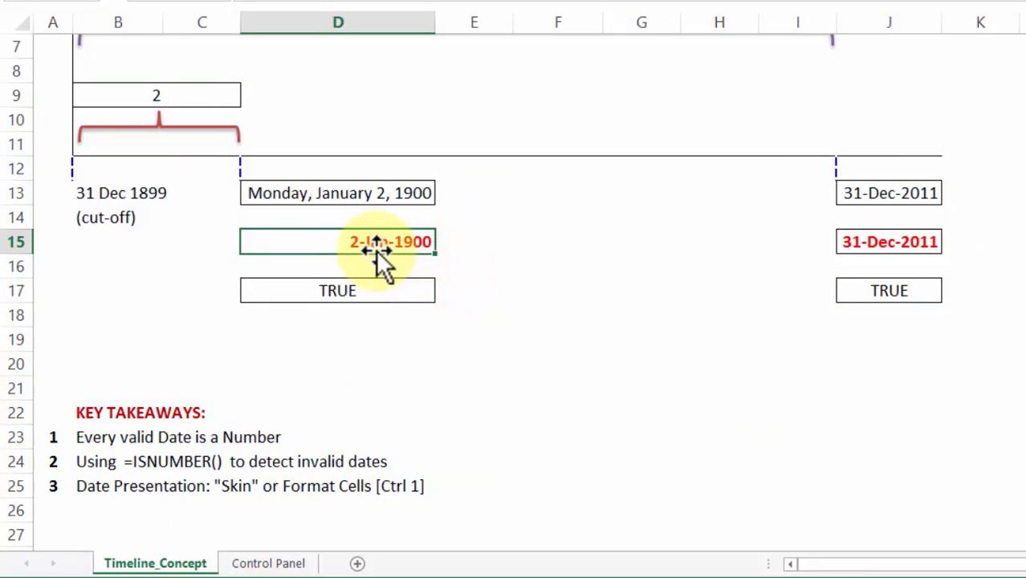
right_click(369, 241)
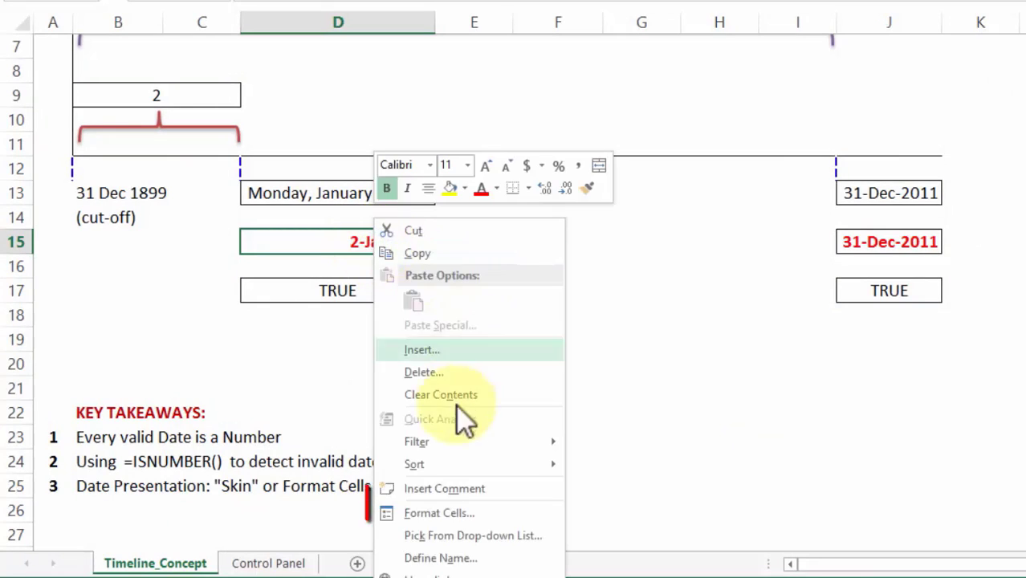
mouse_move(440, 513)
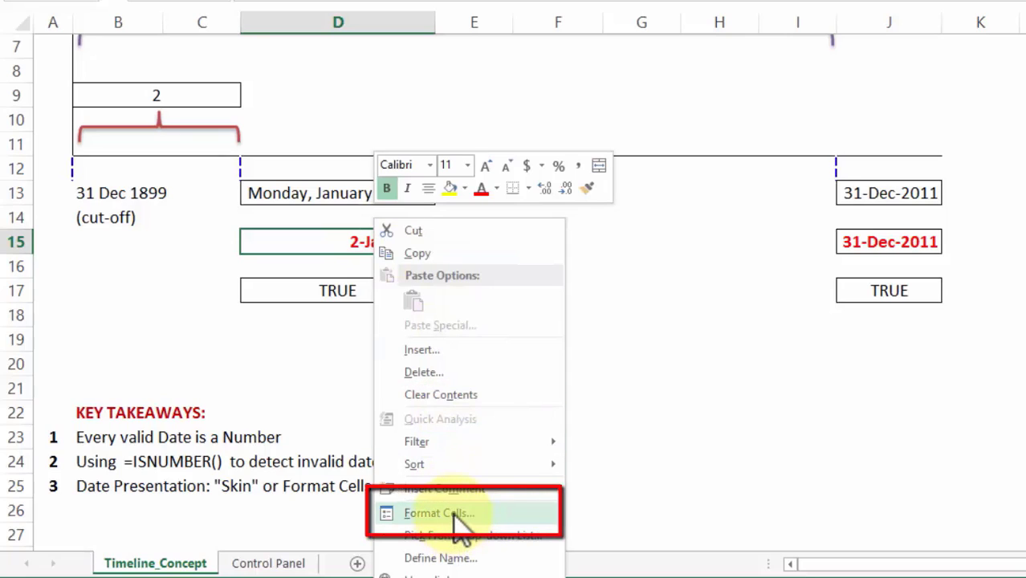
mouse_move(464, 527)
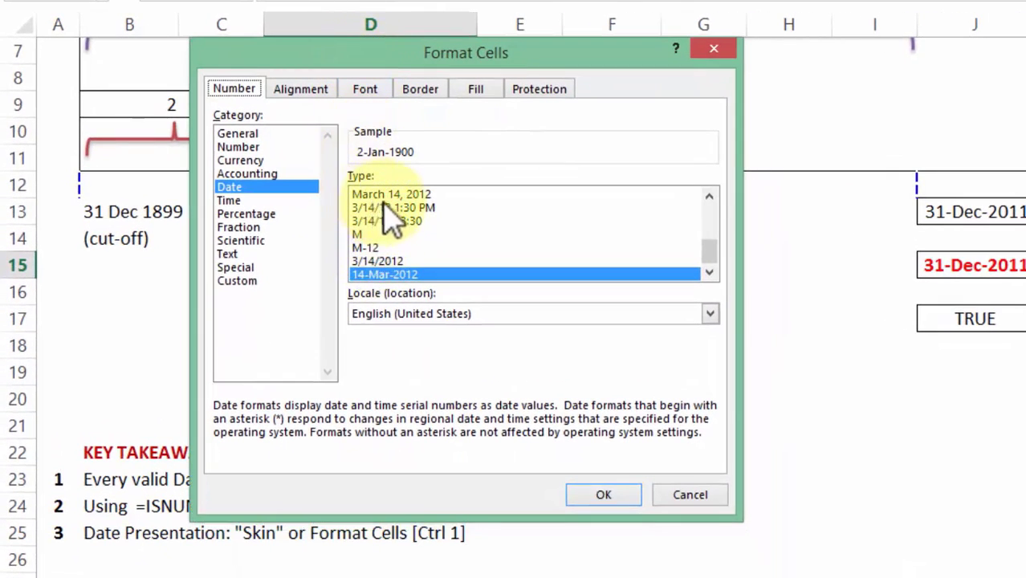
Format D15 with the 'March 14, 2012' date style and inspect its =D13 formula
click(391, 194)
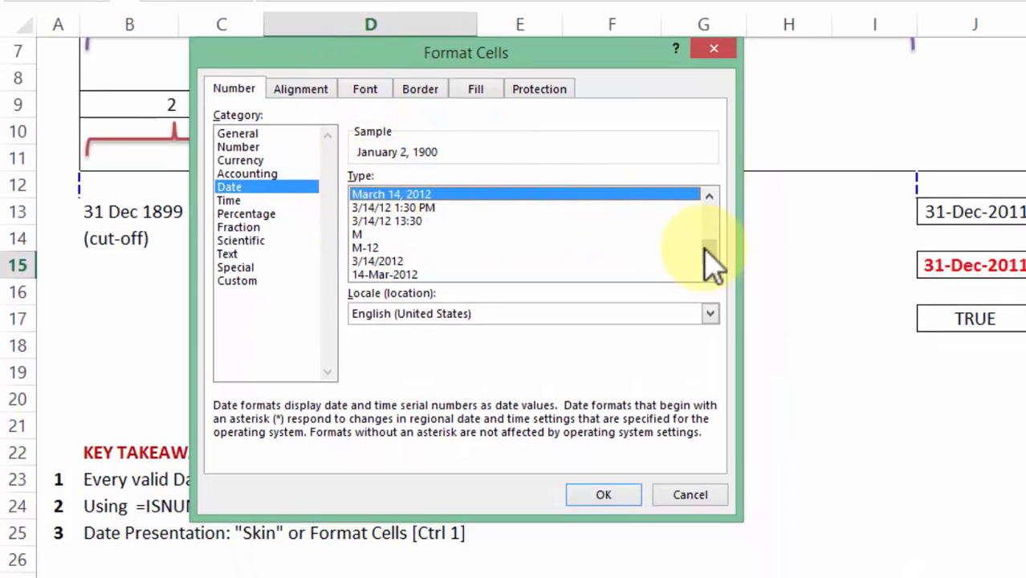
mouse_move(590, 562)
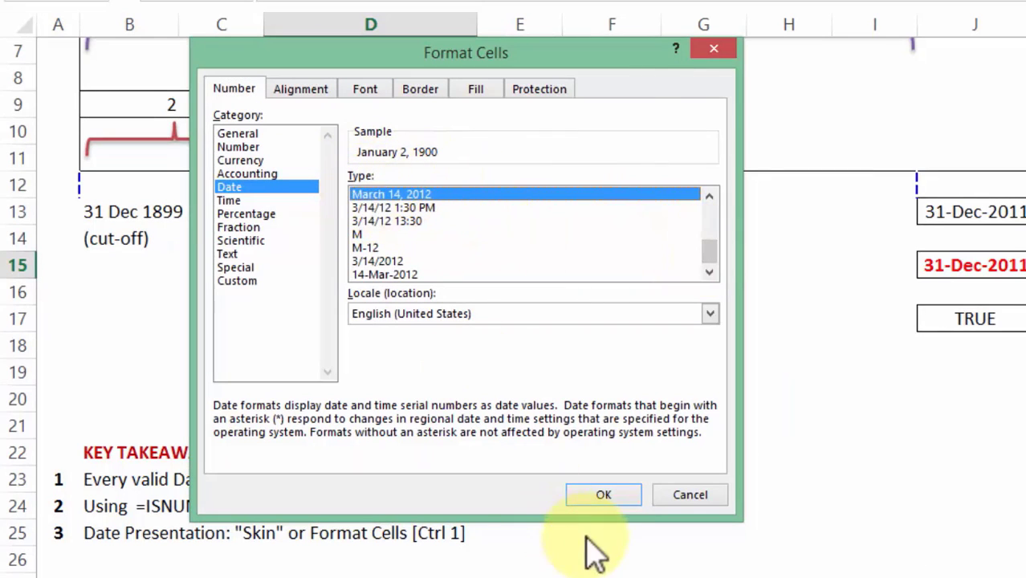
click(603, 495)
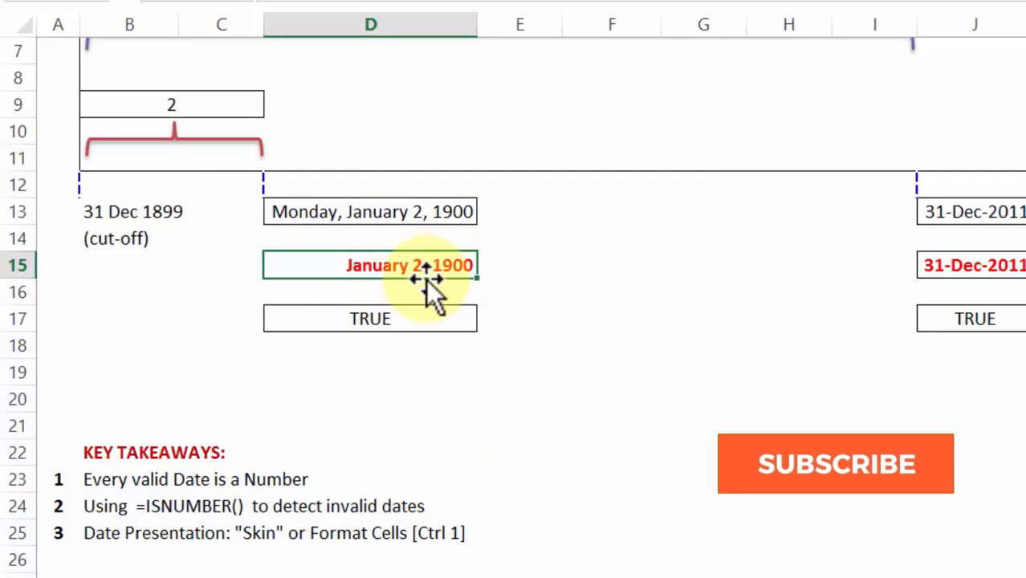
click(834, 463)
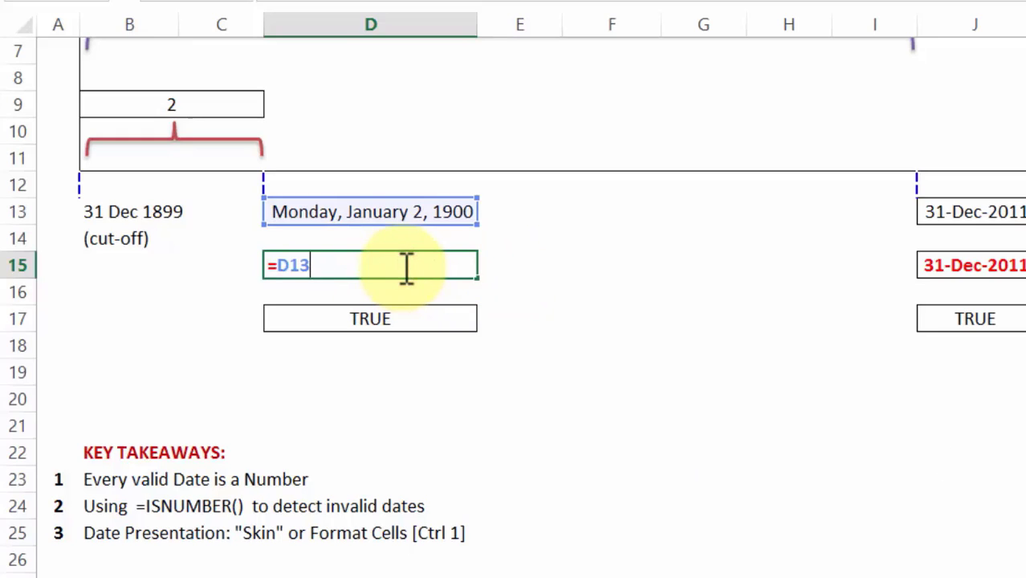
key(Enter)
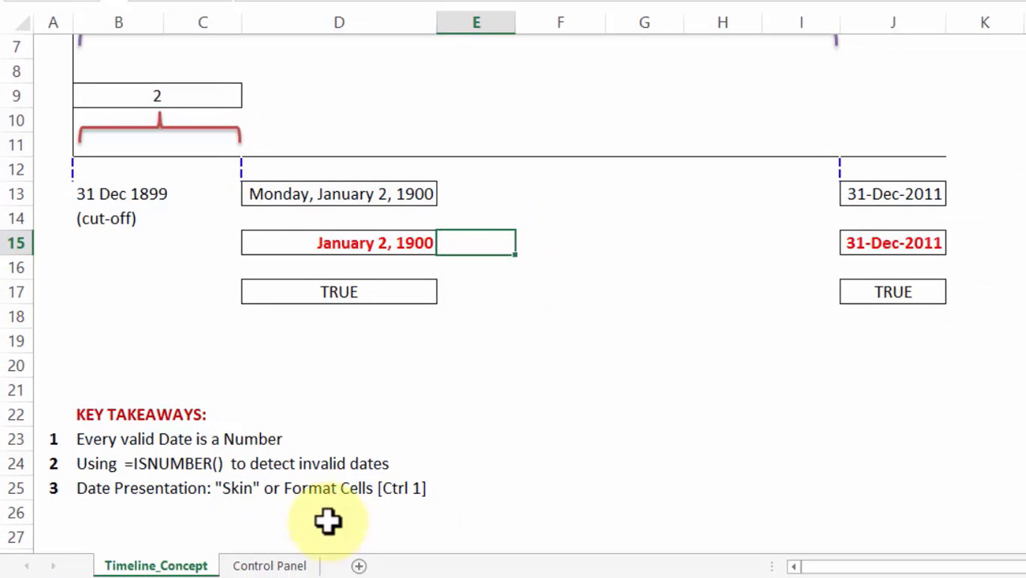
mouse_move(331, 518)
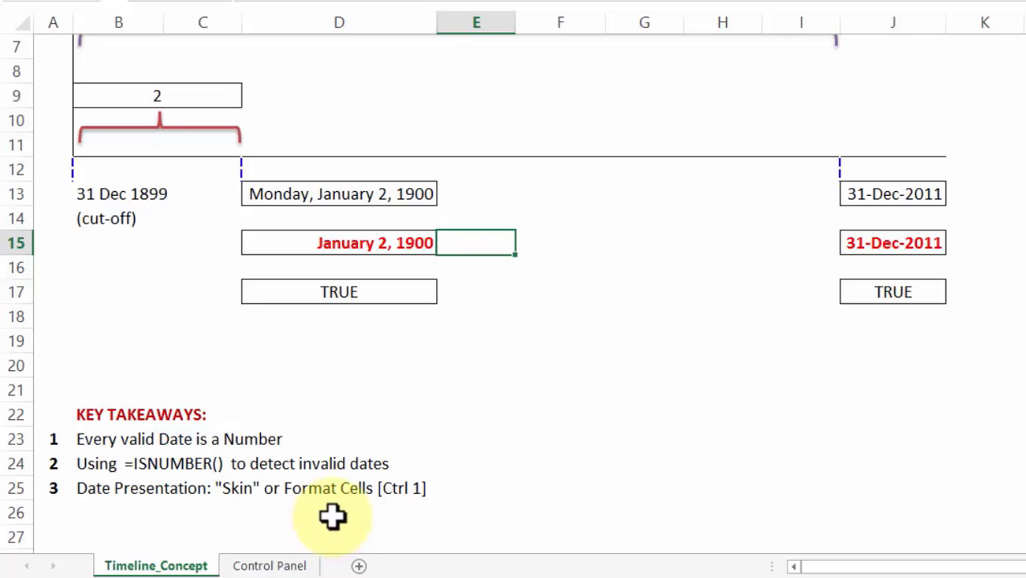
Switch to the Control Panel window and start searching its settings
key(Alt+Tab)
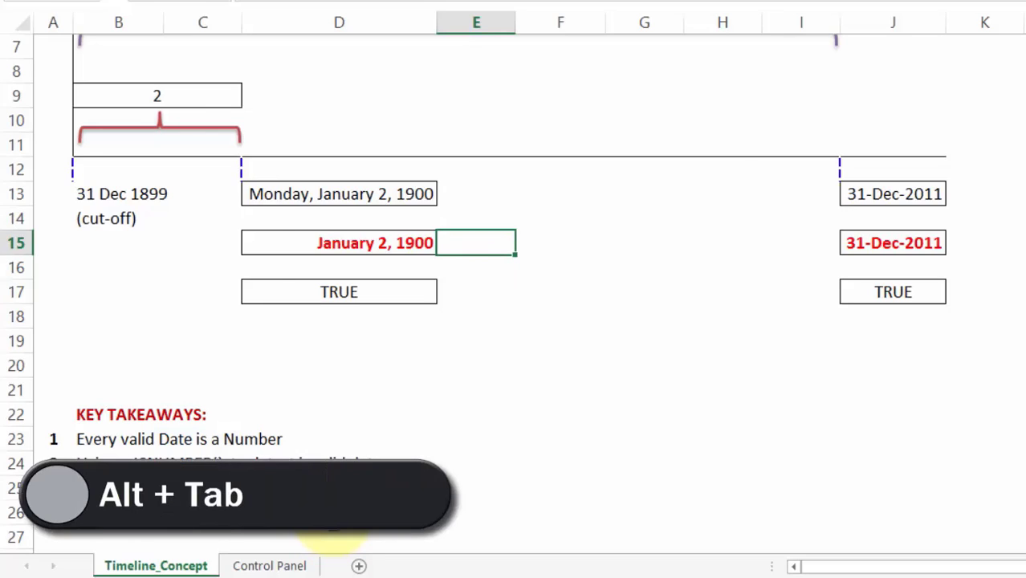
key(Alt+Tab)
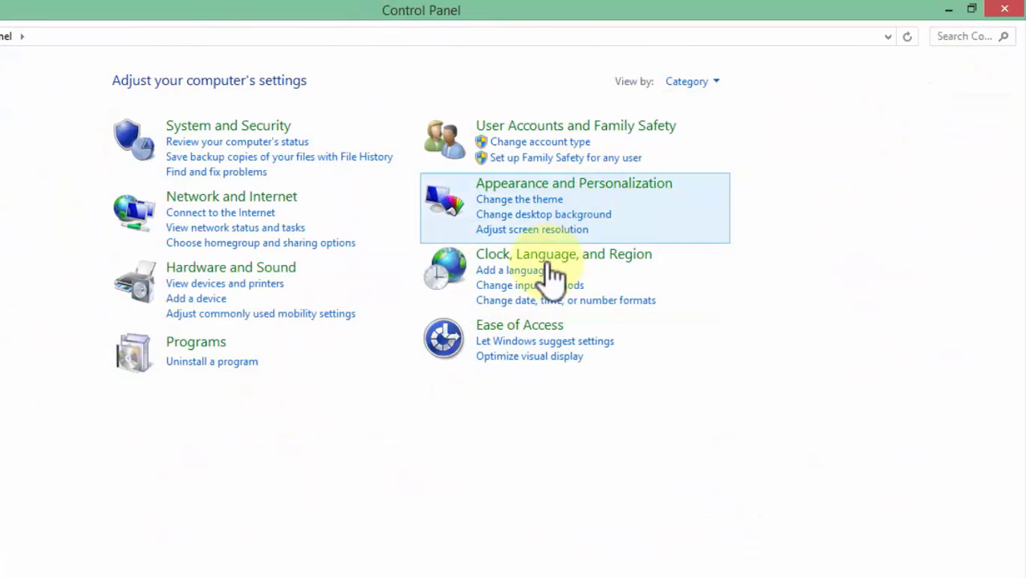
mouse_move(538, 270)
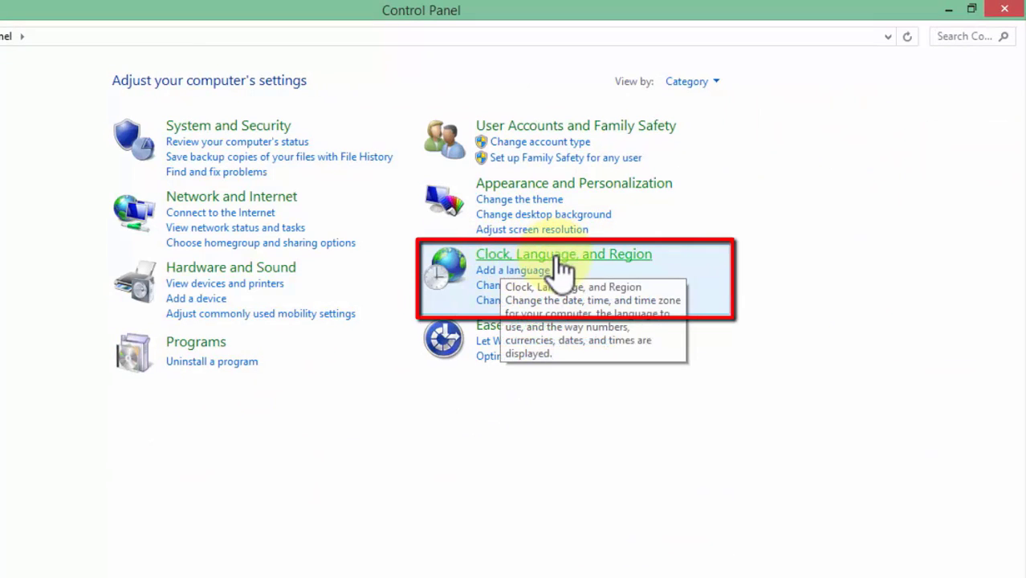
mouse_move(920, 72)
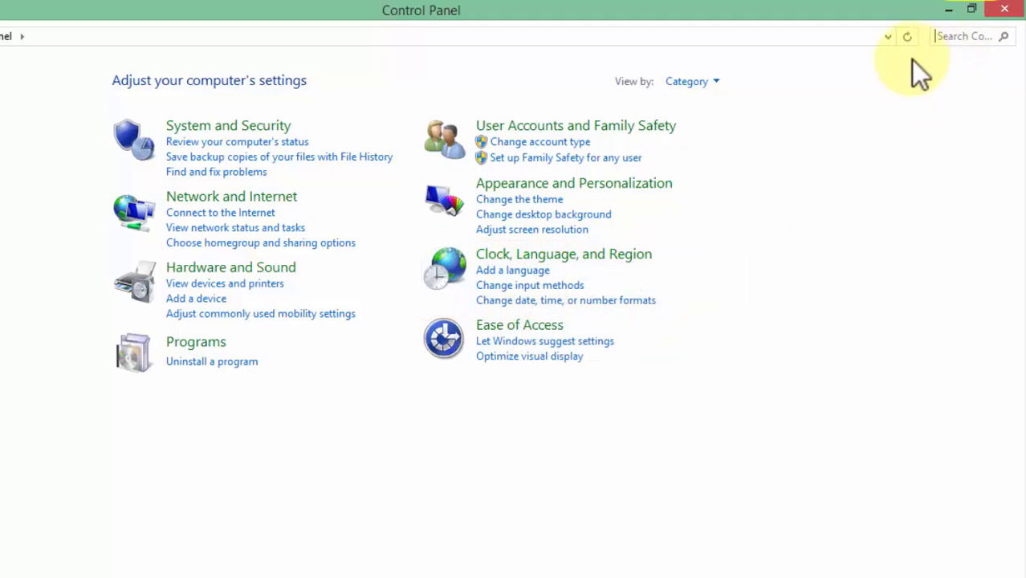
click(692, 80)
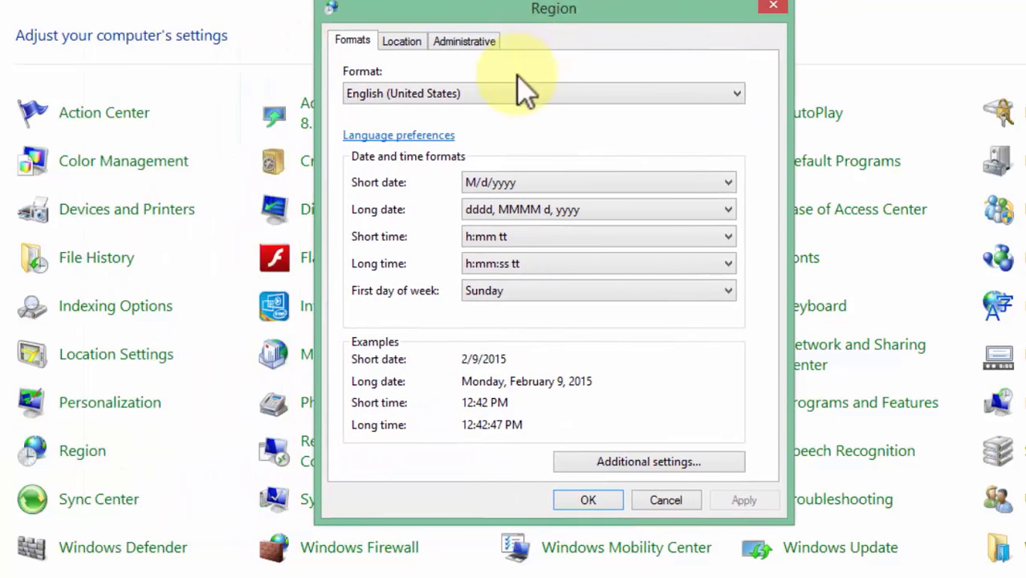
mouse_move(354, 108)
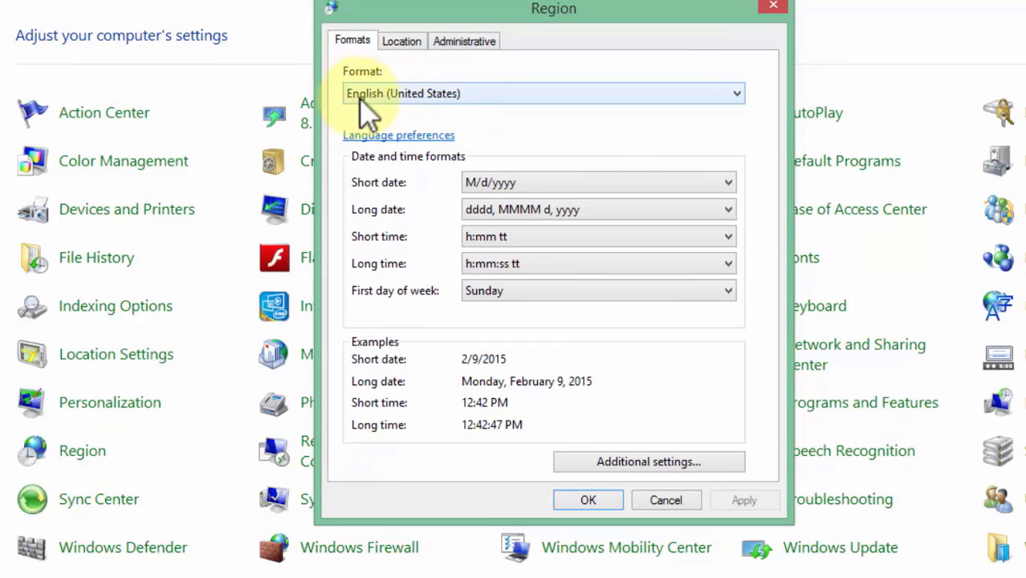
mouse_move(489, 109)
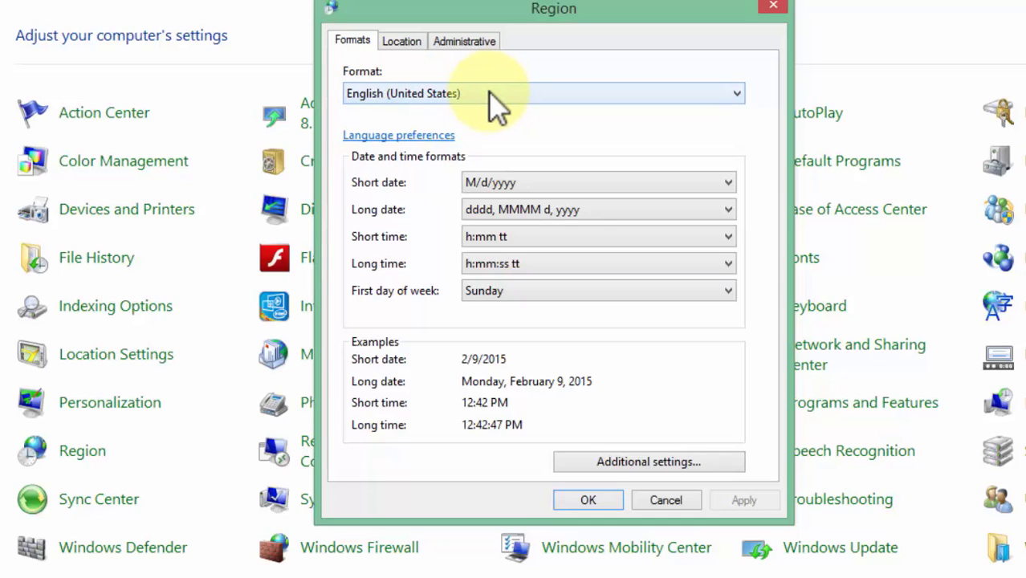
mouse_move(501, 109)
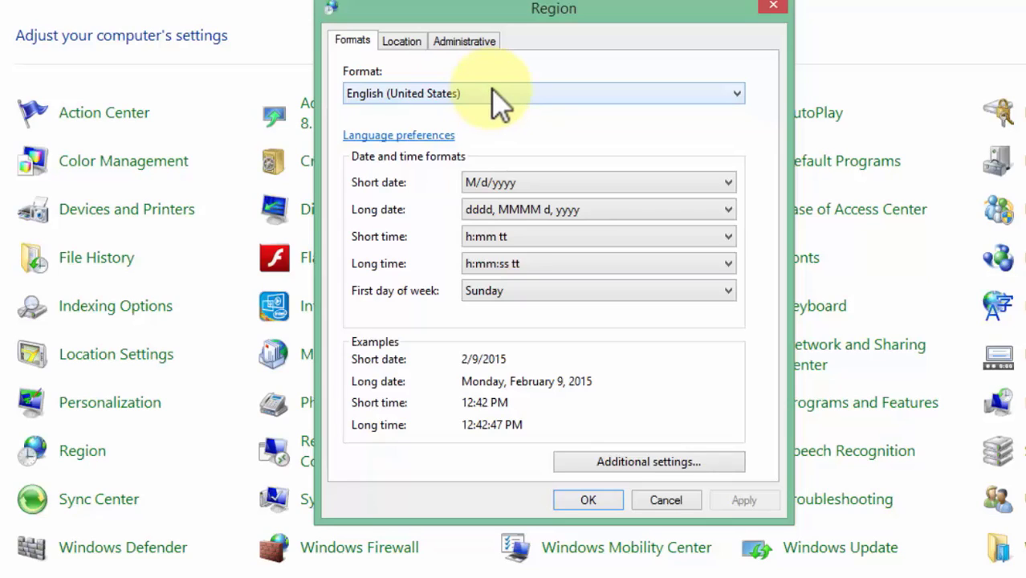
mouse_move(522, 144)
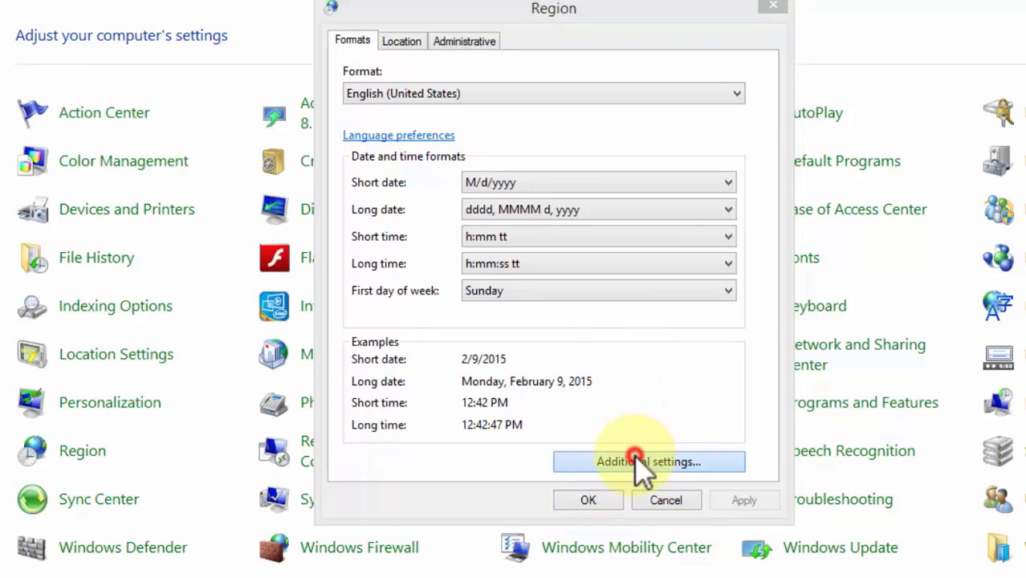
Choose short date dd-MMM-yy and long date d MMMM, yyyy, then apply
click(648, 462)
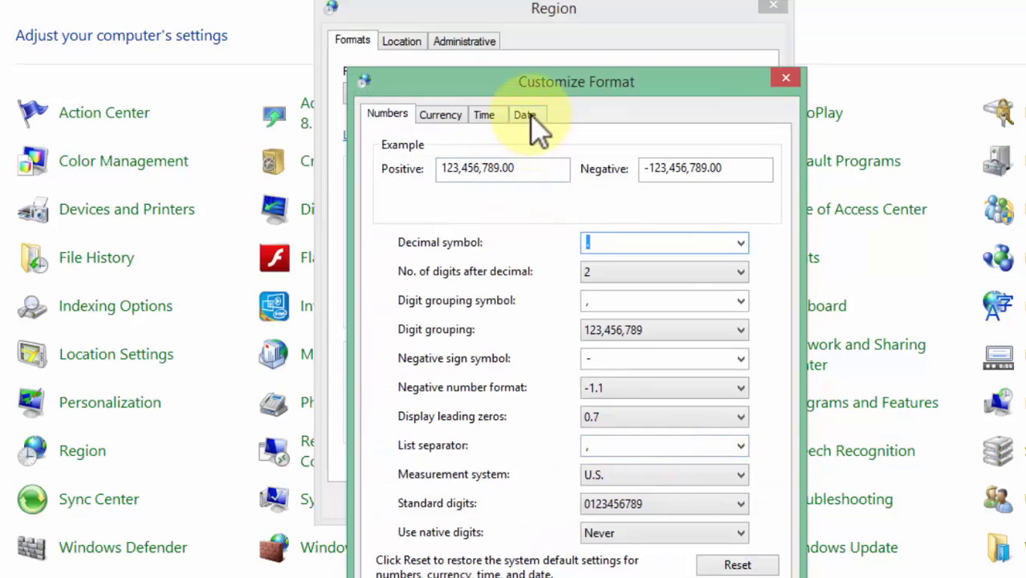
click(527, 113)
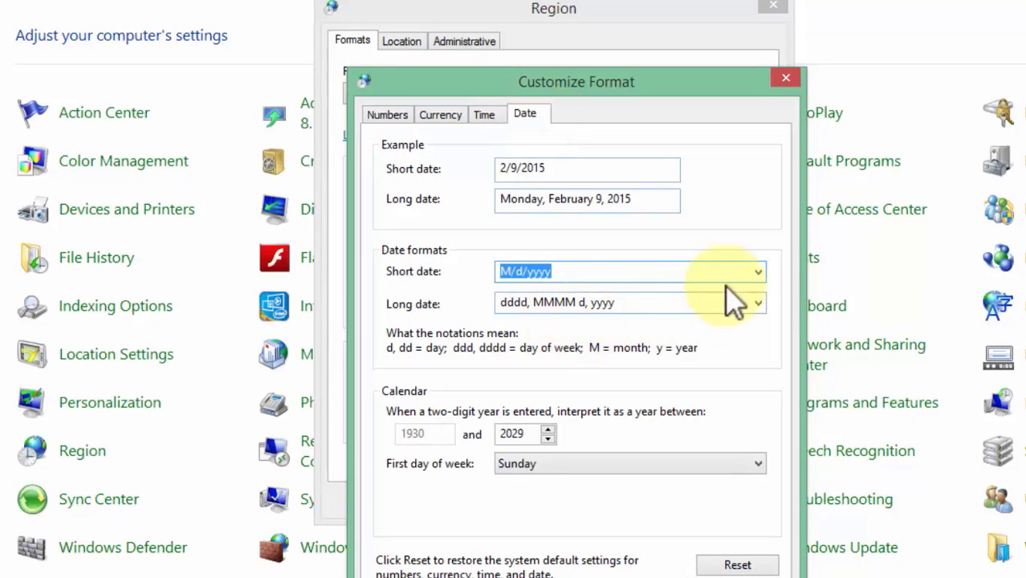
click(757, 271)
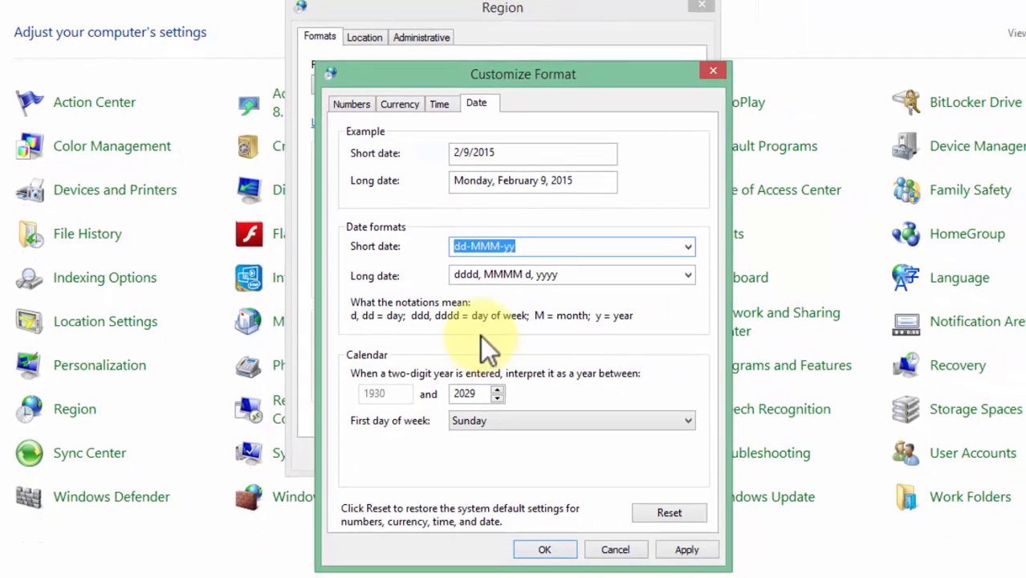
click(688, 275)
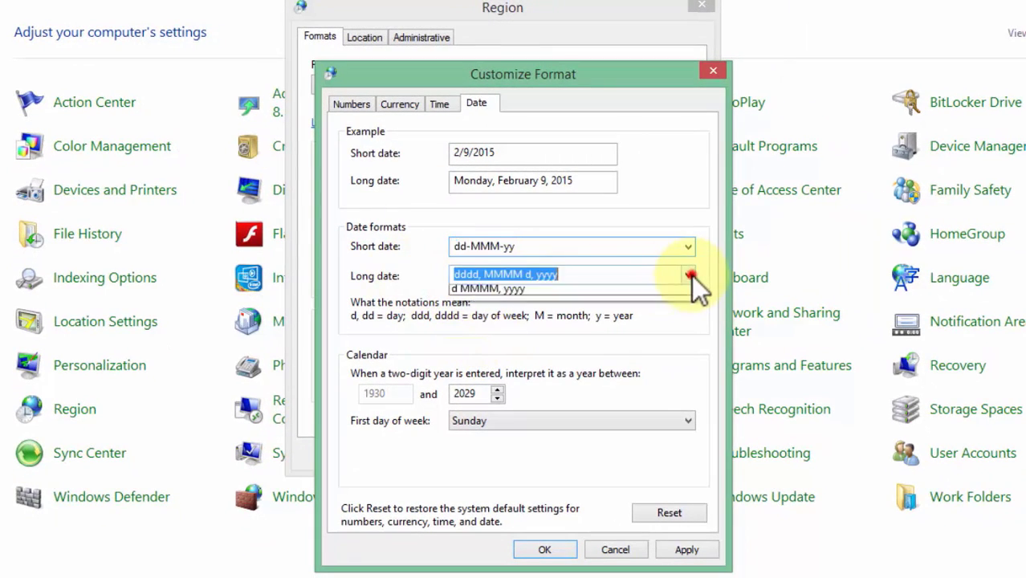
click(495, 288)
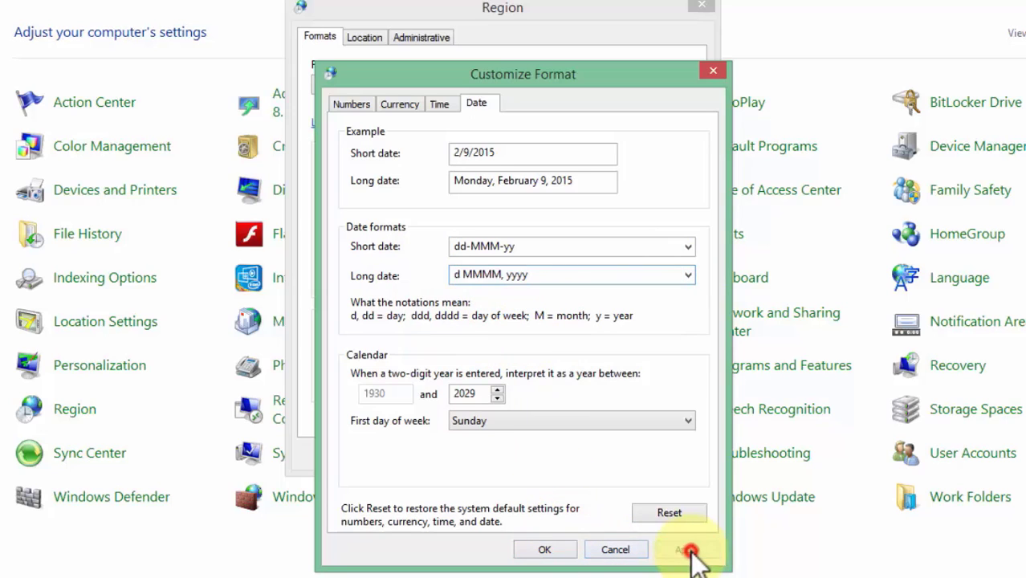
click(684, 550)
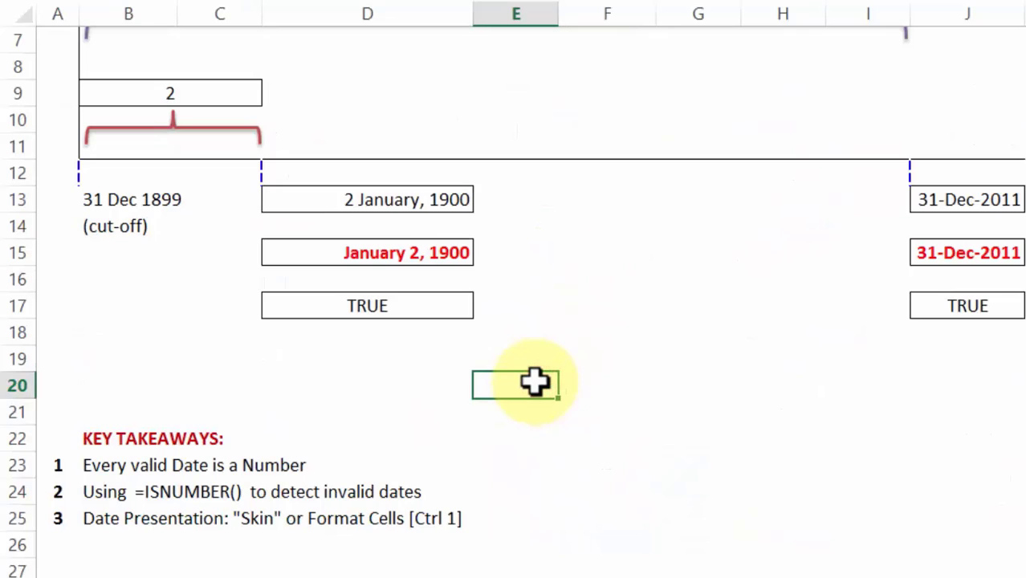
Enter 22/08/2009 in E20 and check it with =ISNUMBER(E20) in F20
text(22/)
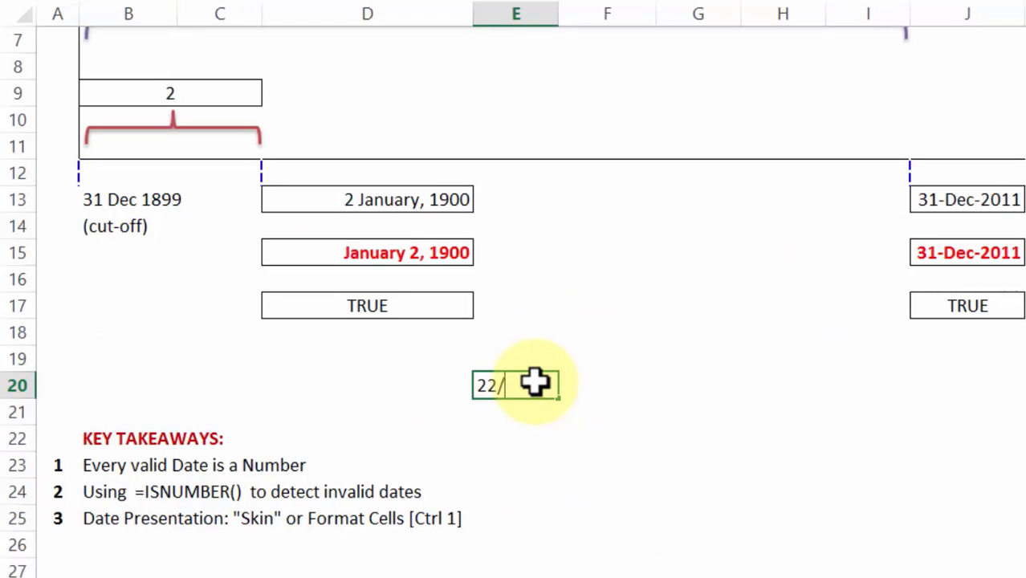
text(08/)
click(608, 386)
text(=is)
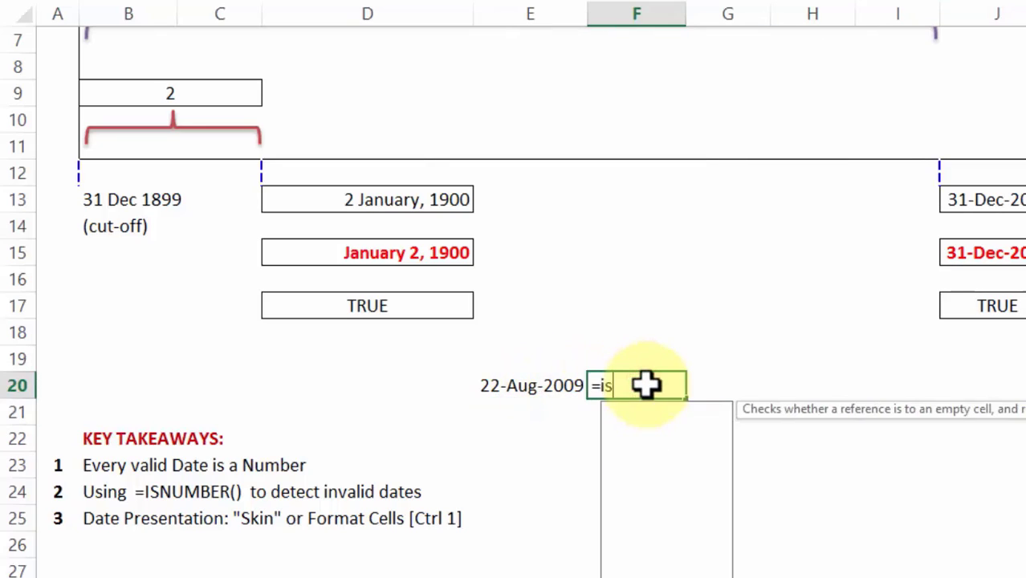
text(ISNUMBER()
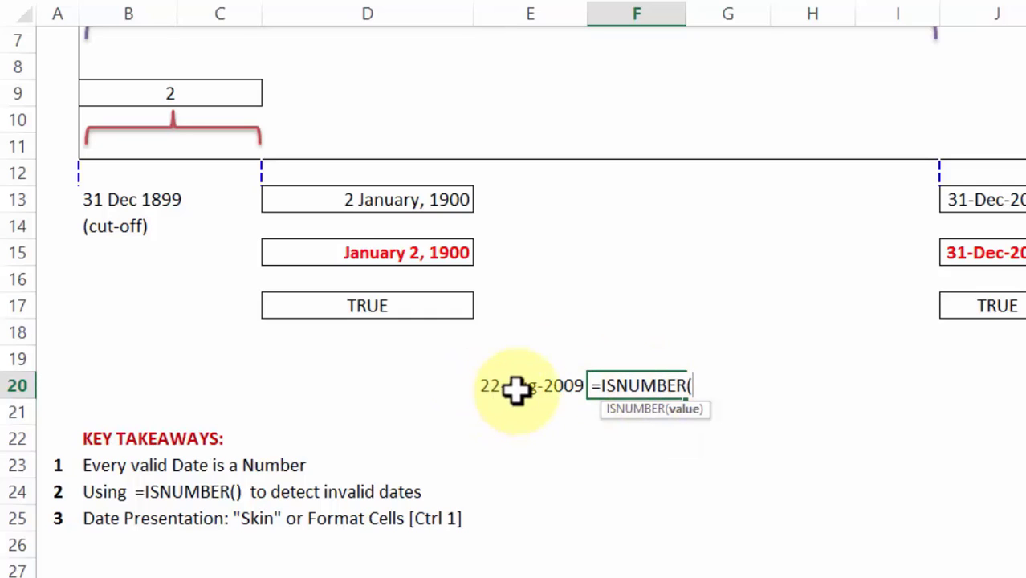
click(522, 387)
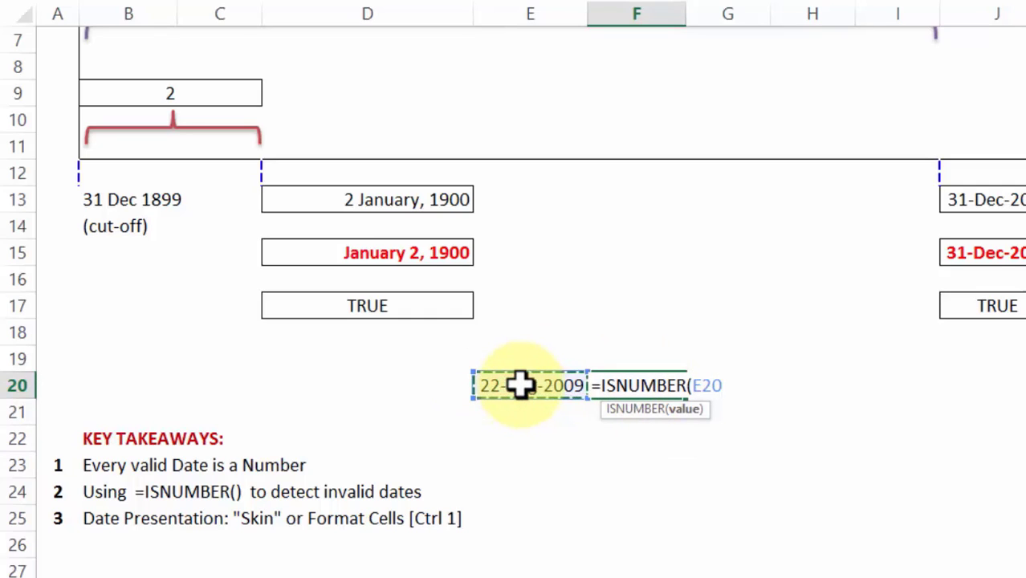
key(Enter)
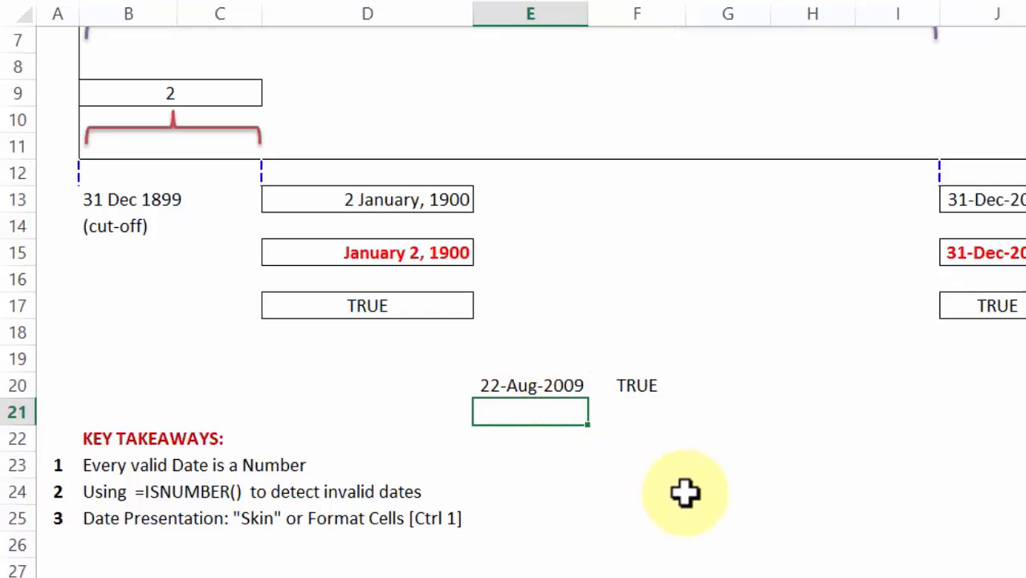
Enter the date 8/22/2009 in E21
text(8)
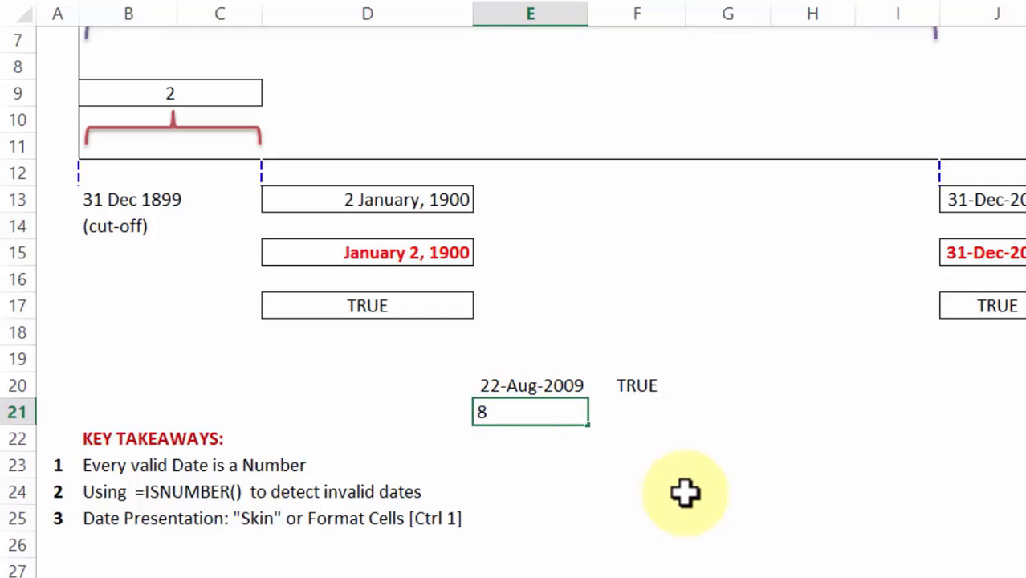
text(/22)
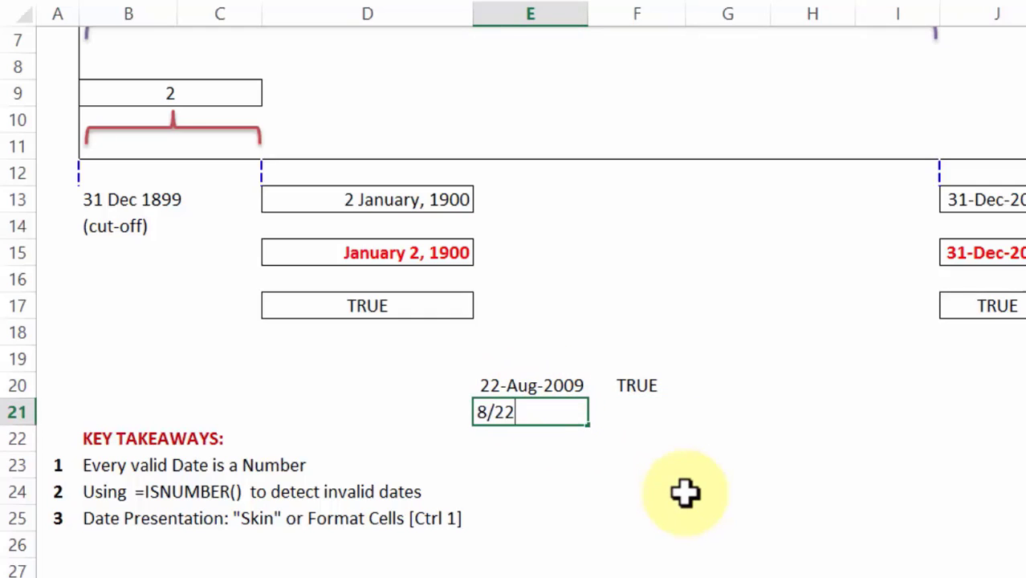
text(/2009)
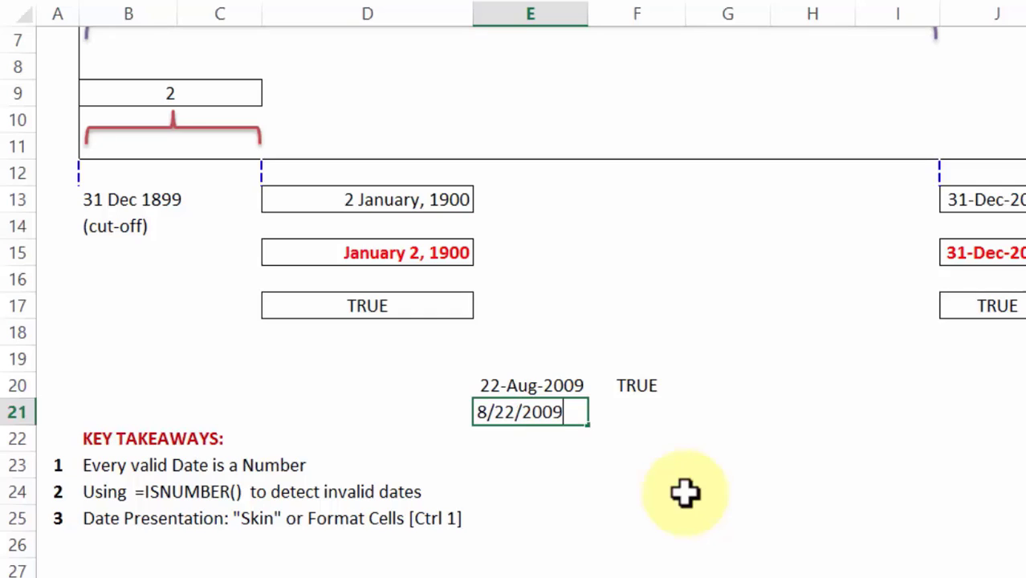
key(Enter)
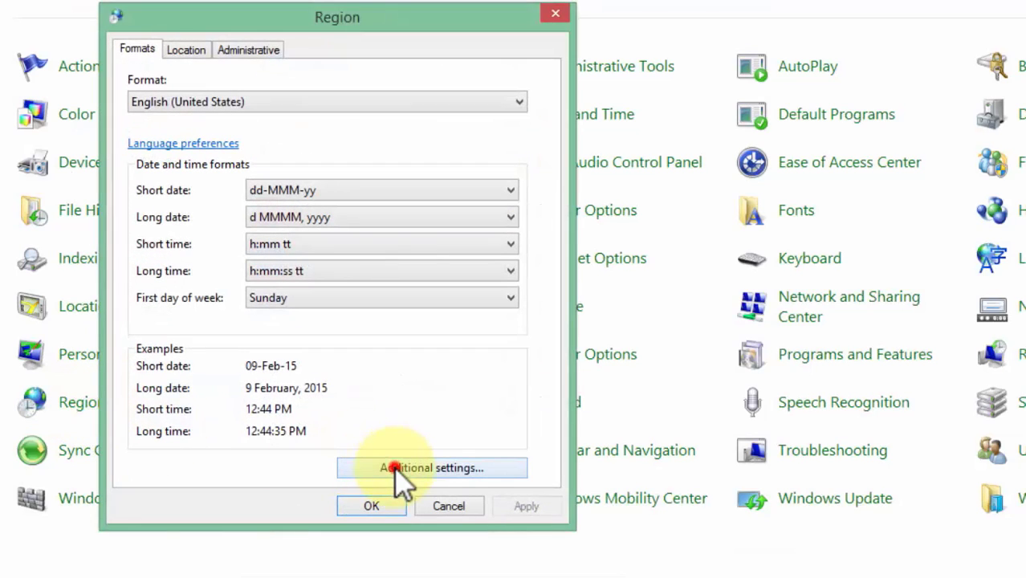
Reset Windows date formats to defaults (M/d/yyyy short, dddd, MMMM d, yyyy long), removing customizations
click(430, 468)
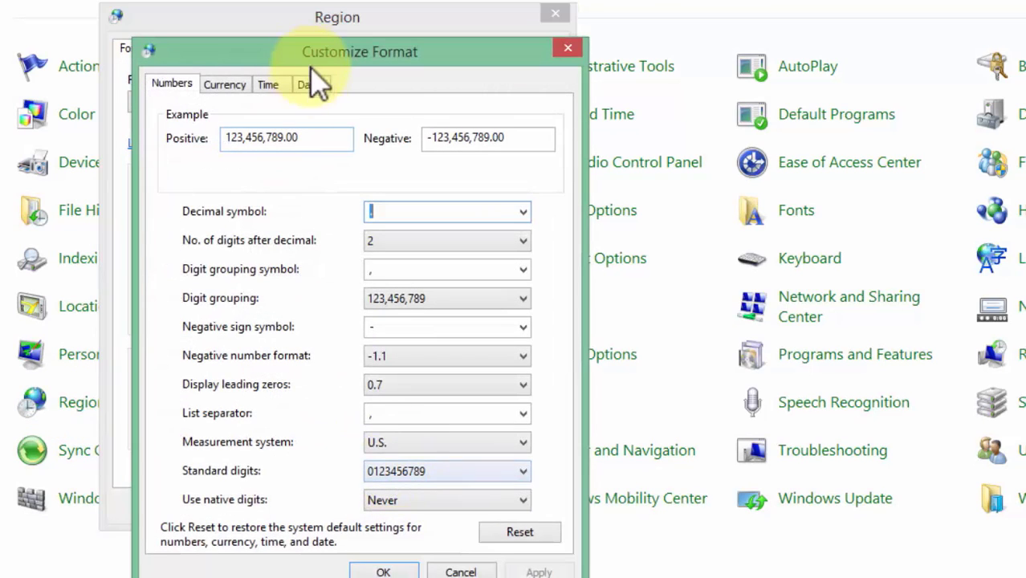
click(310, 83)
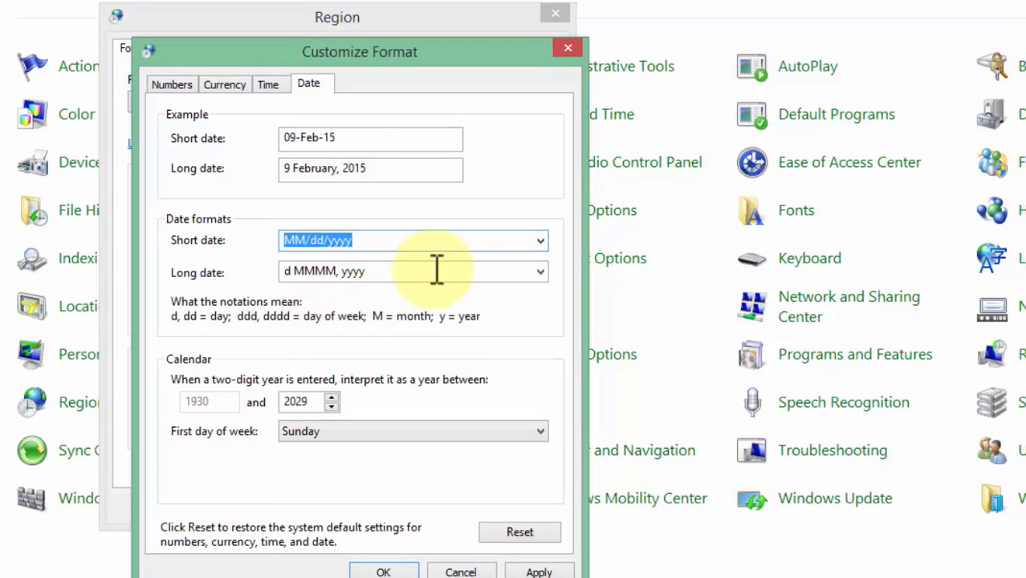
click(538, 271)
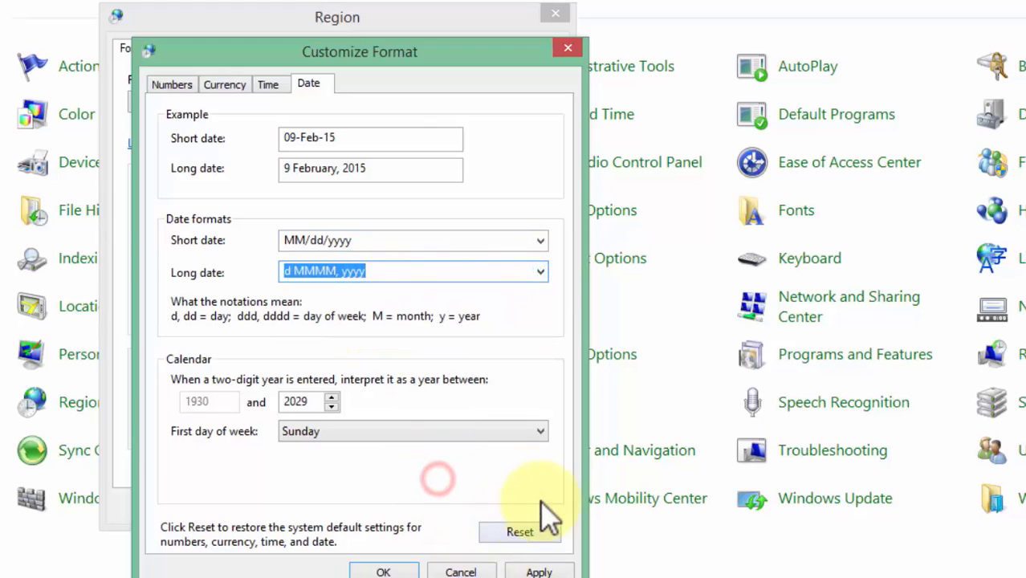
click(519, 532)
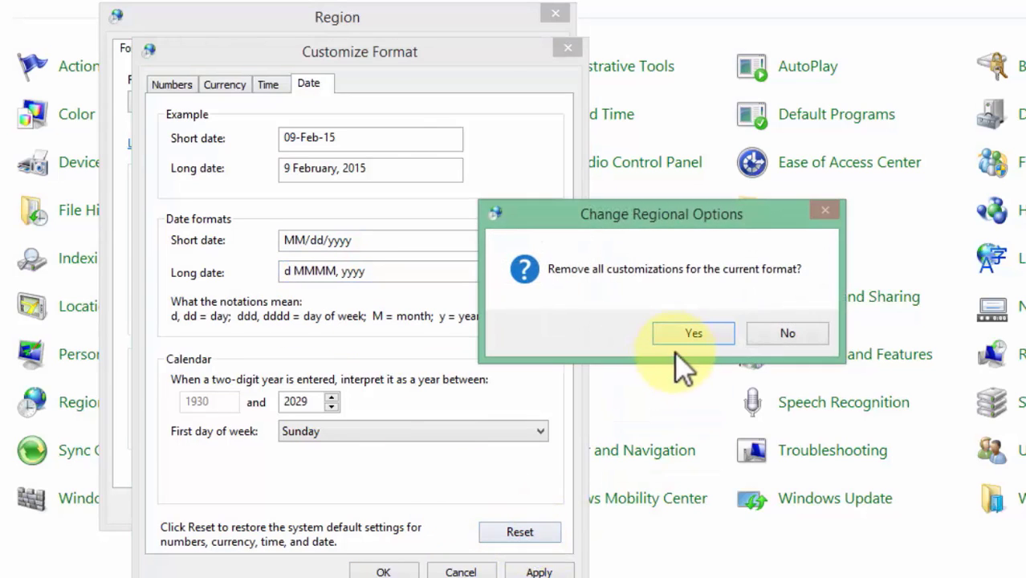
click(693, 333)
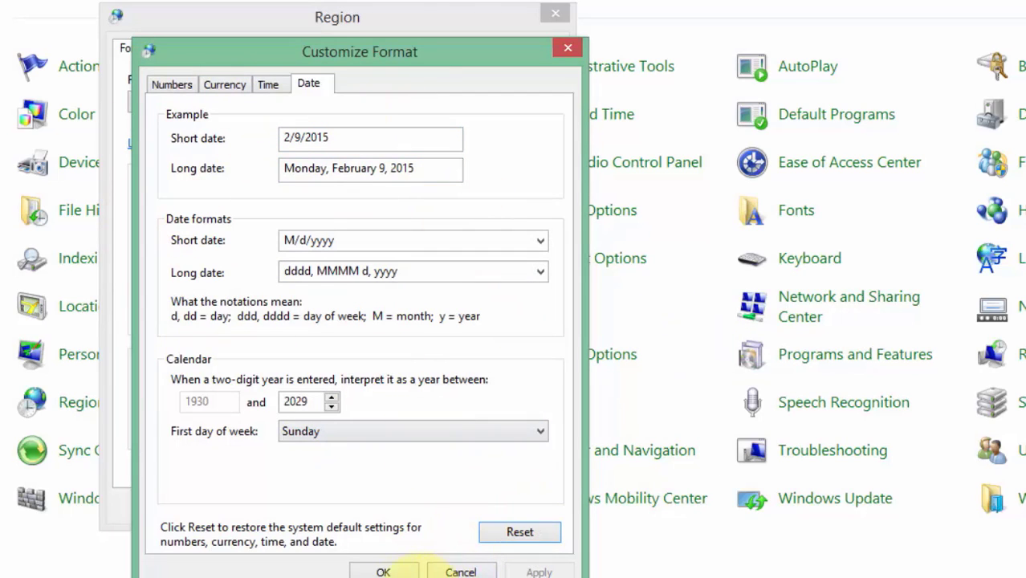
click(385, 571)
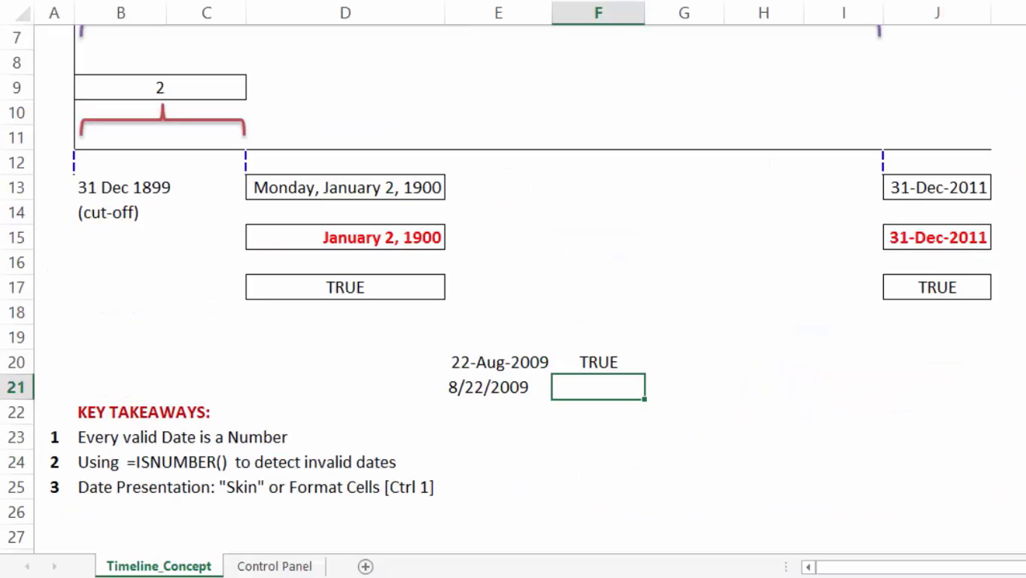
Select the 8/22/2009 entry in cell E21
click(500, 362)
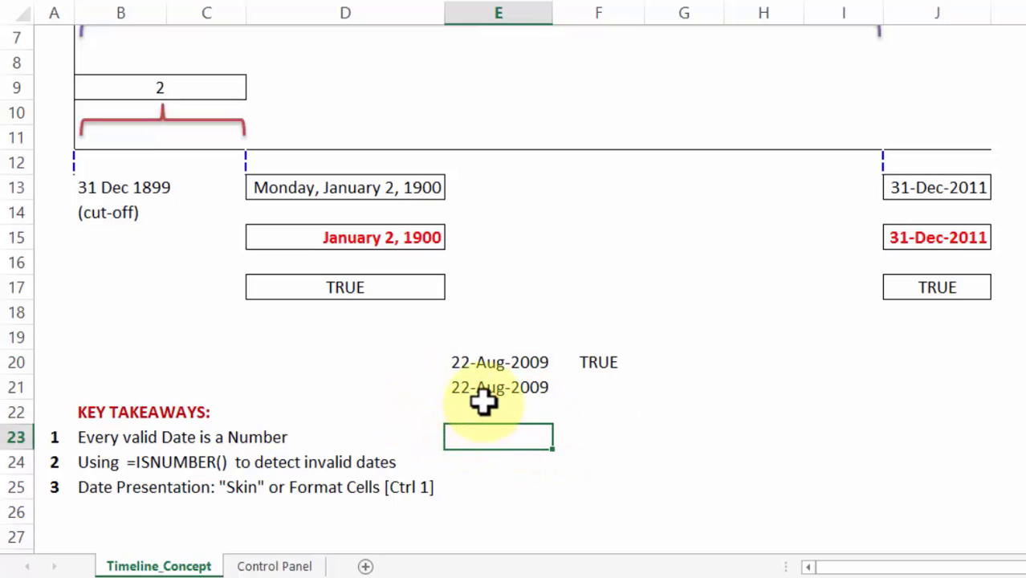
mouse_move(530, 389)
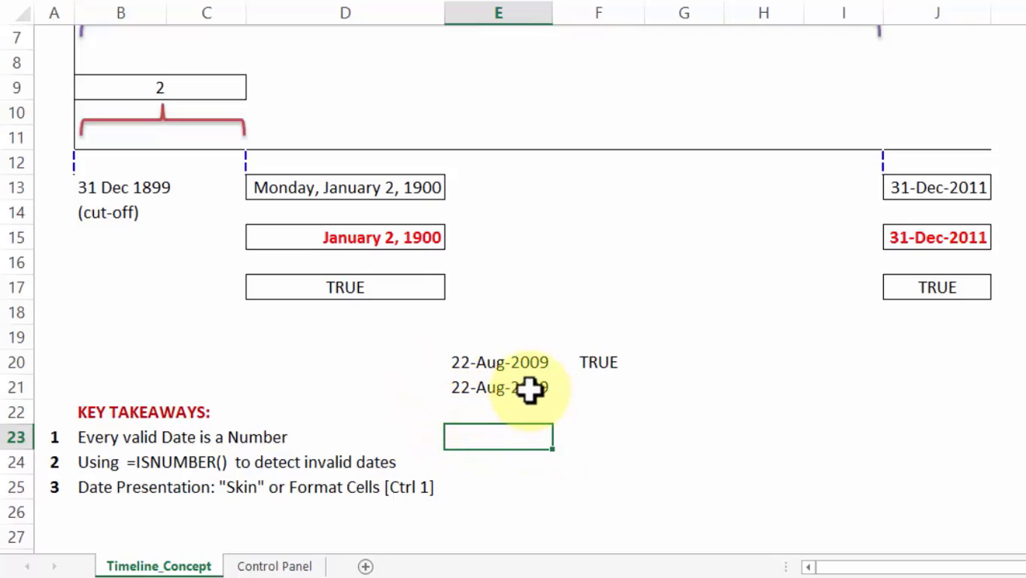